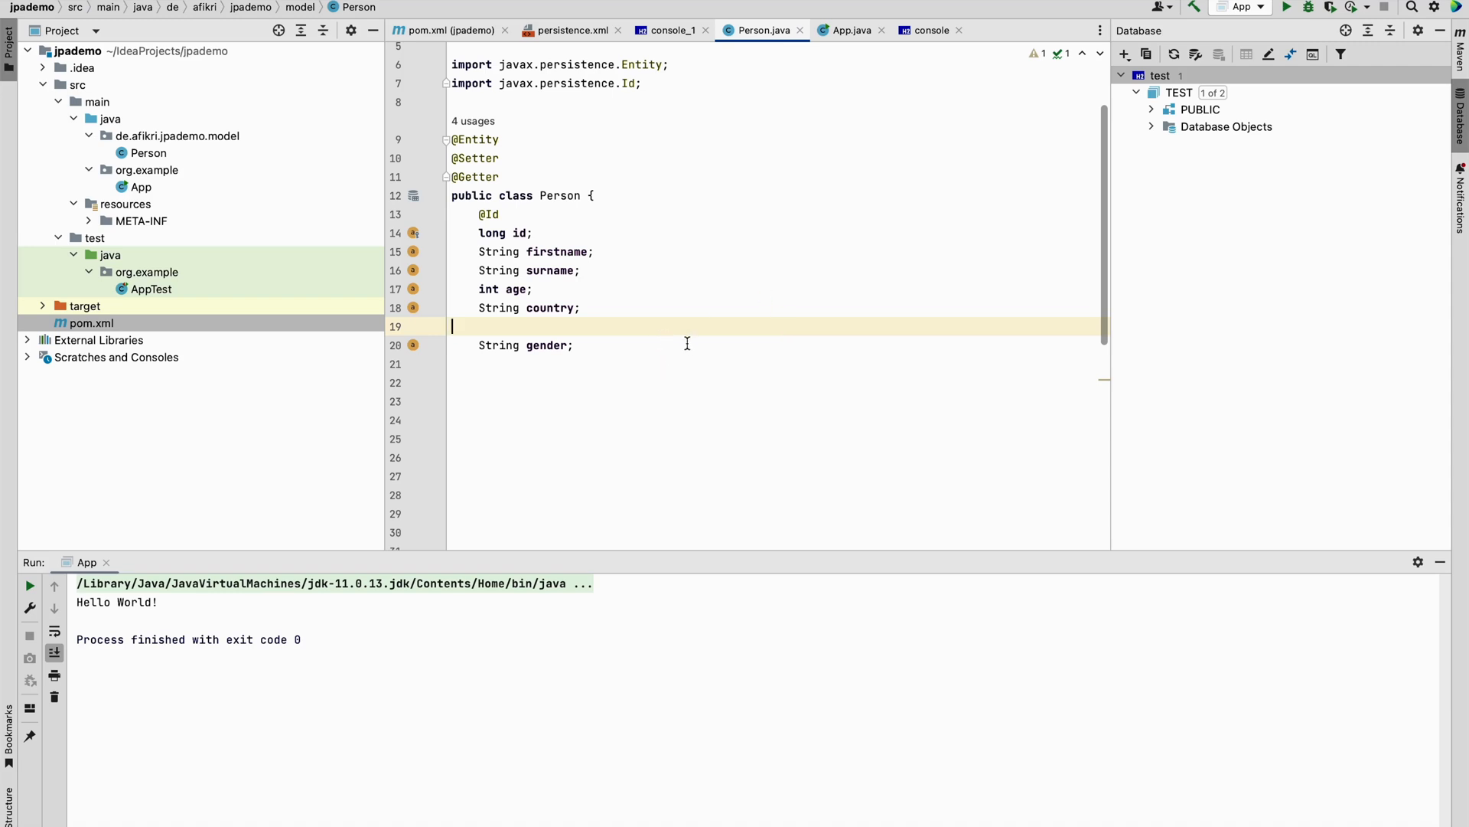
{"action": "mouse_move", "coordinate": [578, 372]}
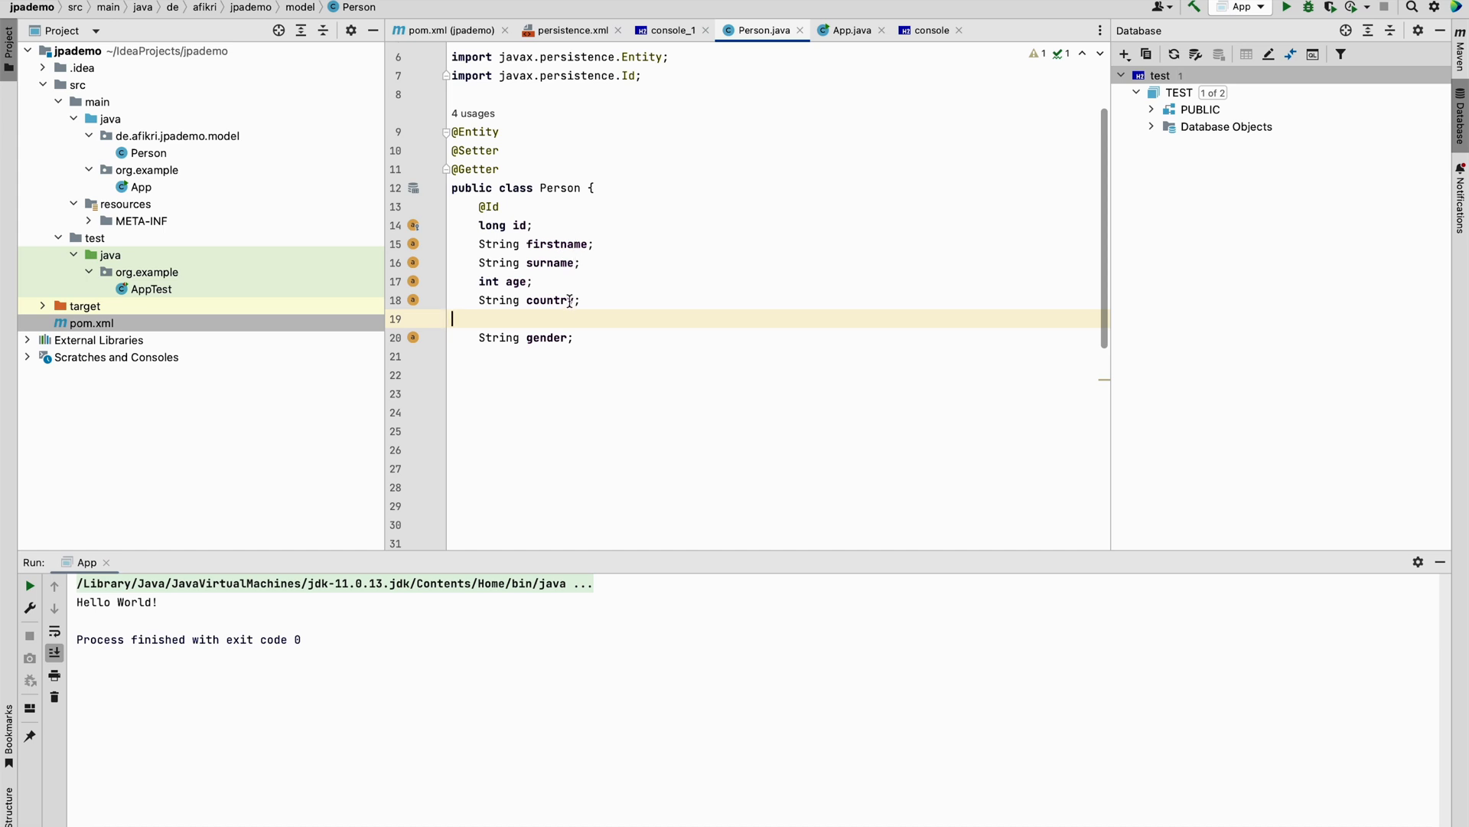
{"action": "mouse_move", "coordinate": [588, 285]}
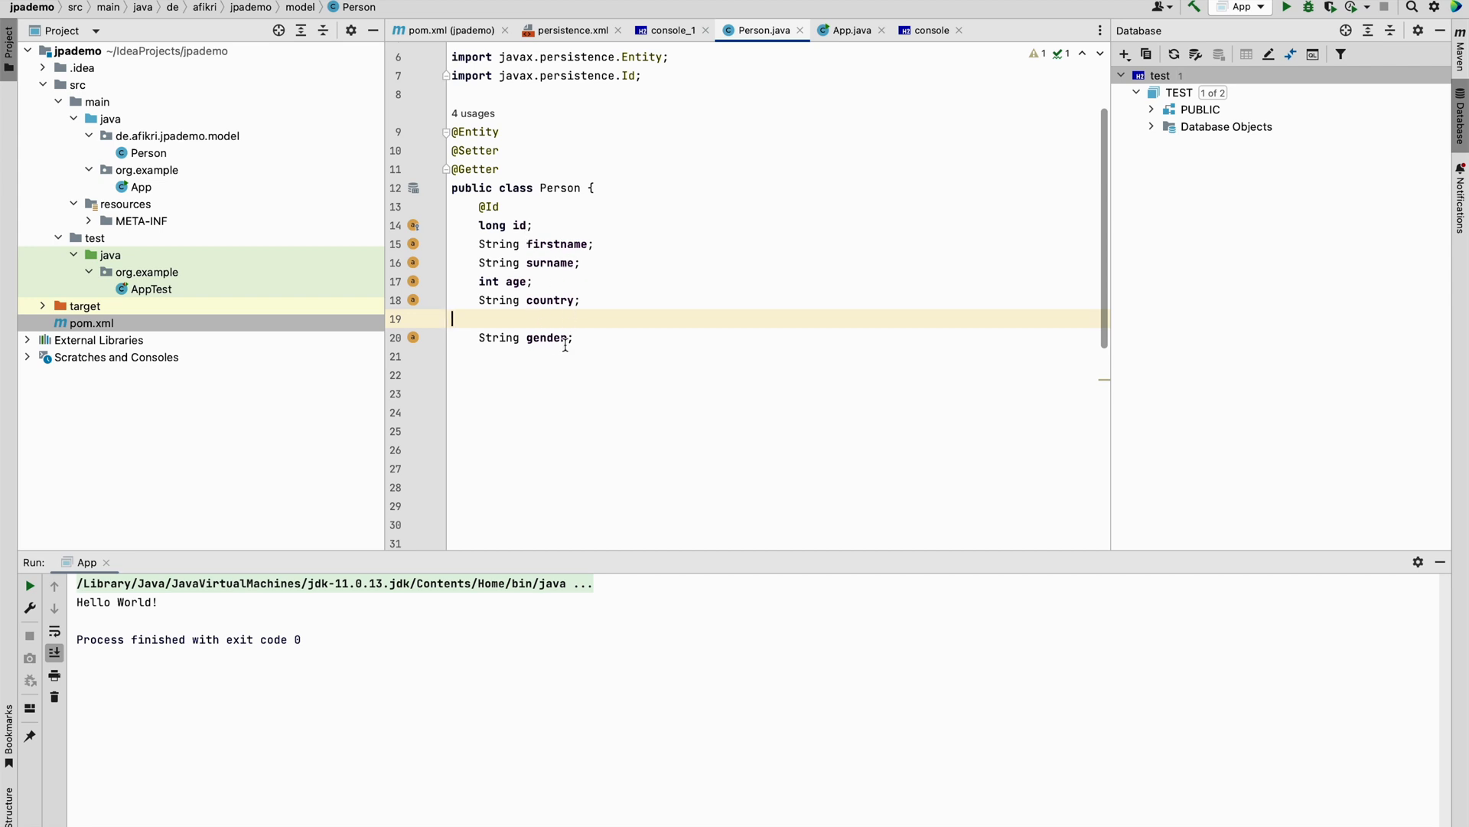
{"action": "mouse_move", "coordinate": [598, 305]}
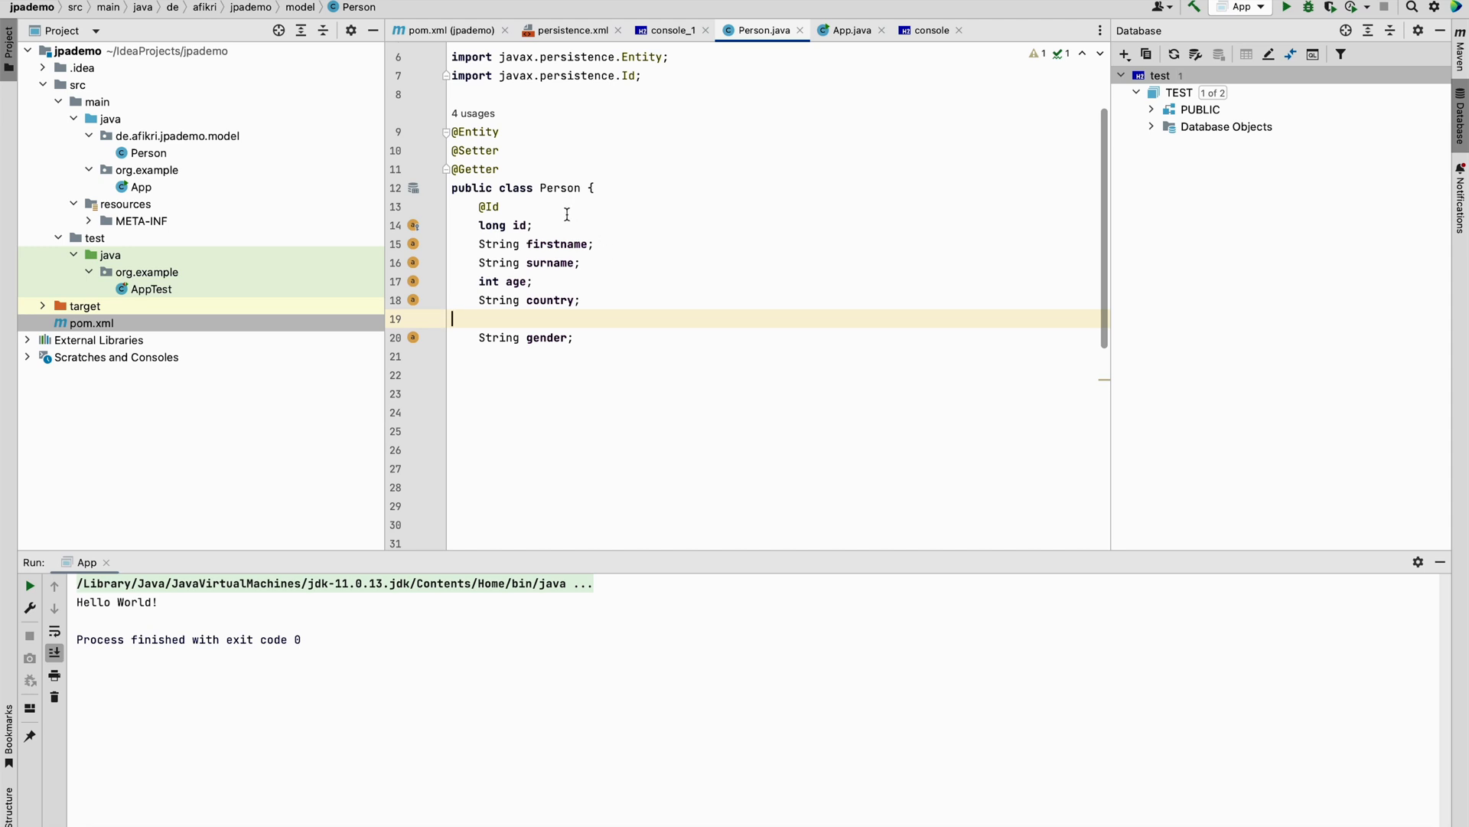
In App.java, complete em.getTransaction().commit() and run App to create the Person table
{"action": "left_click", "coordinate": [845, 30]}
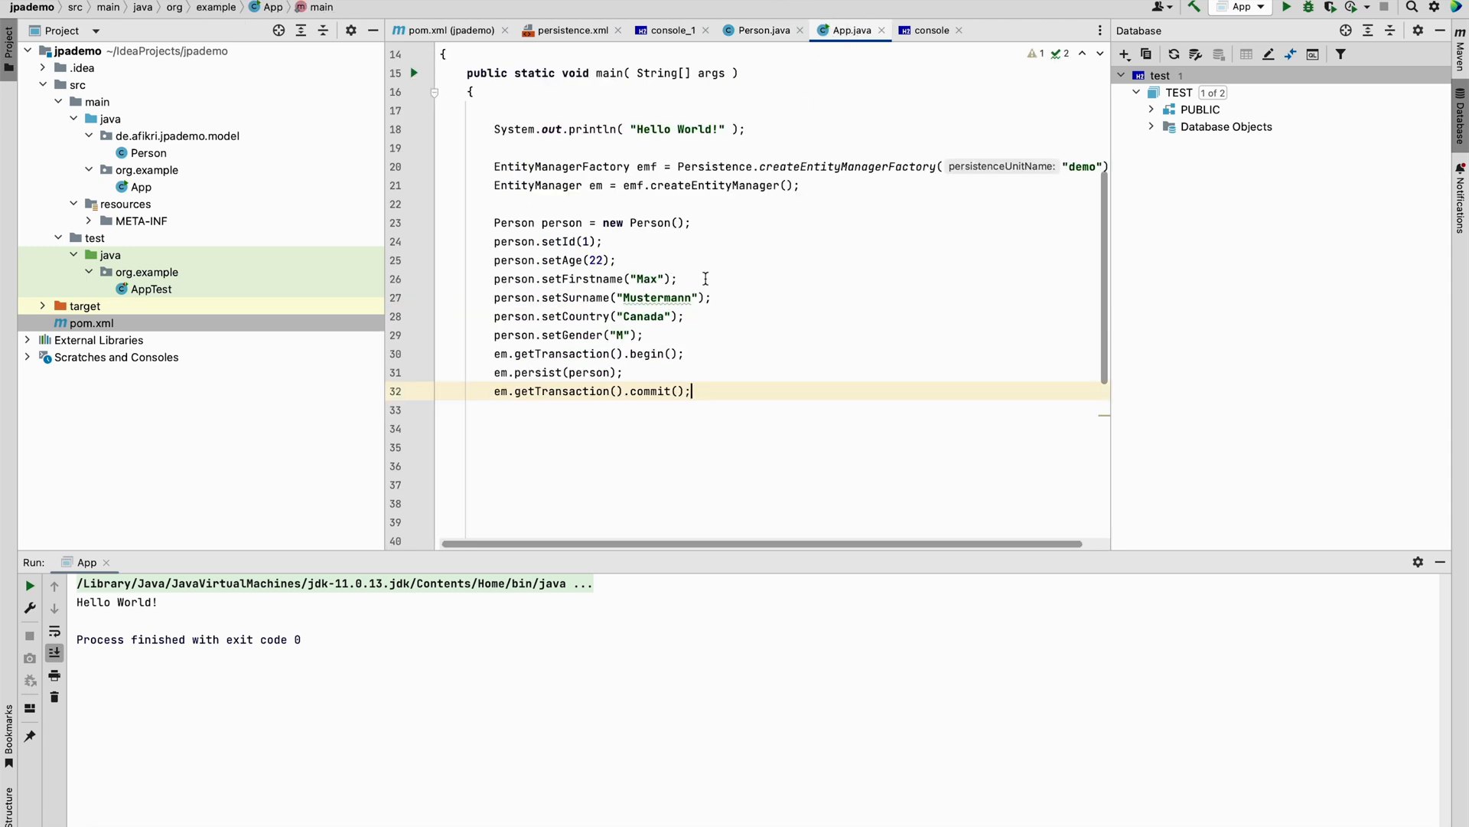
{"action": "mouse_move", "coordinate": [548, 279]}
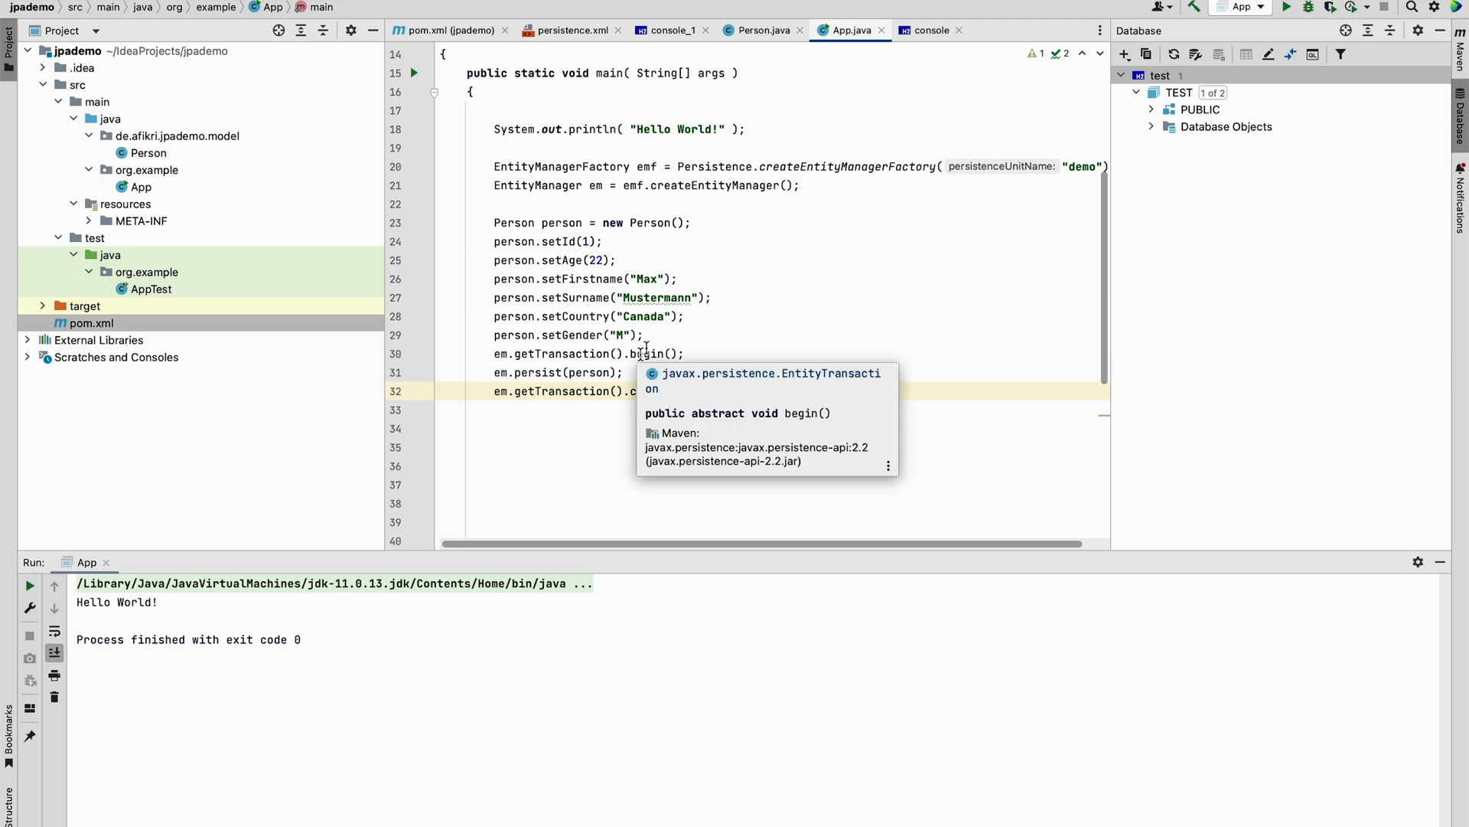
{"action": "type", "text": "ommit();"}
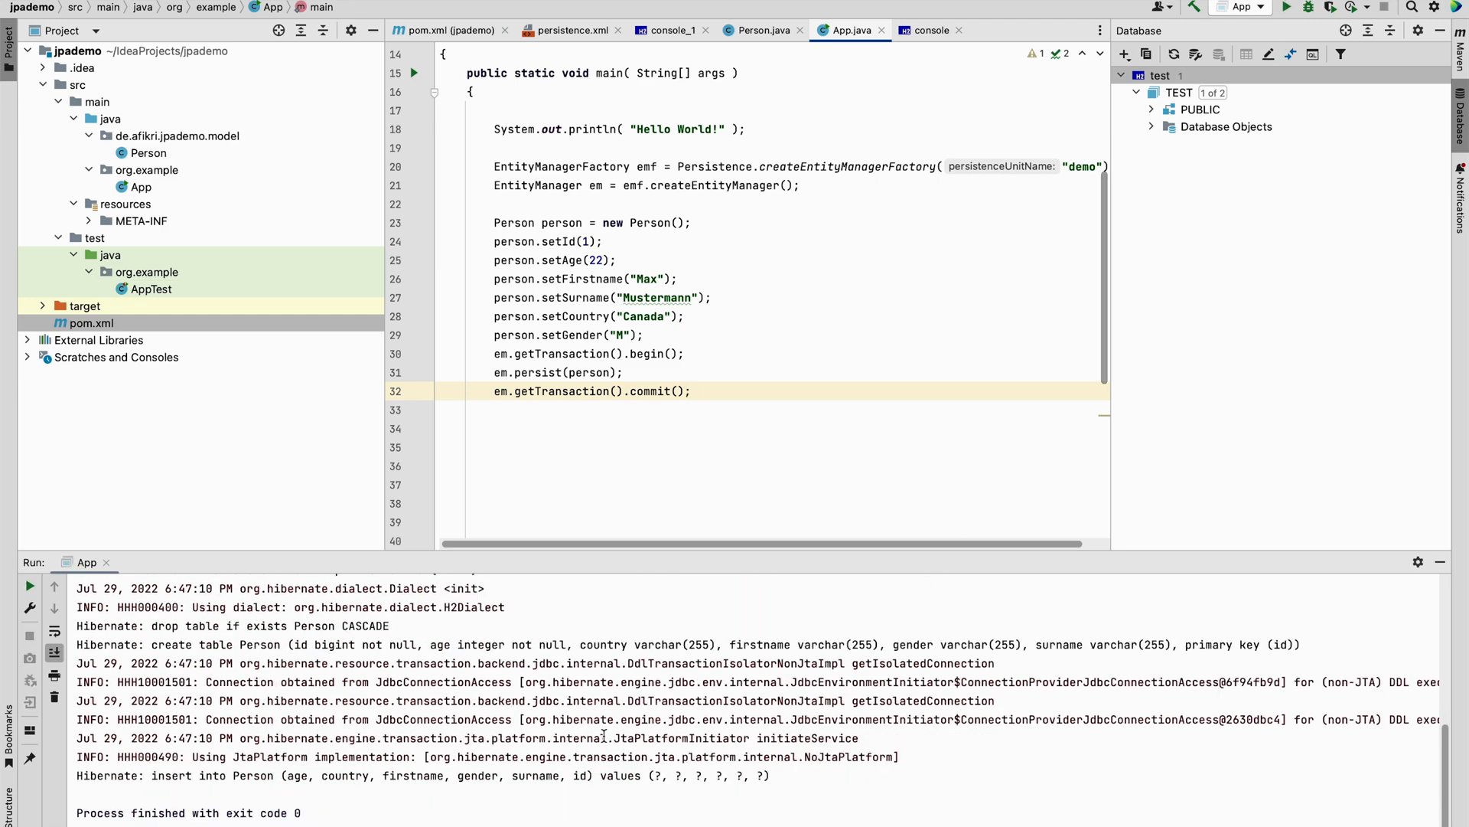
{"action": "left_click", "coordinate": [690, 391]}
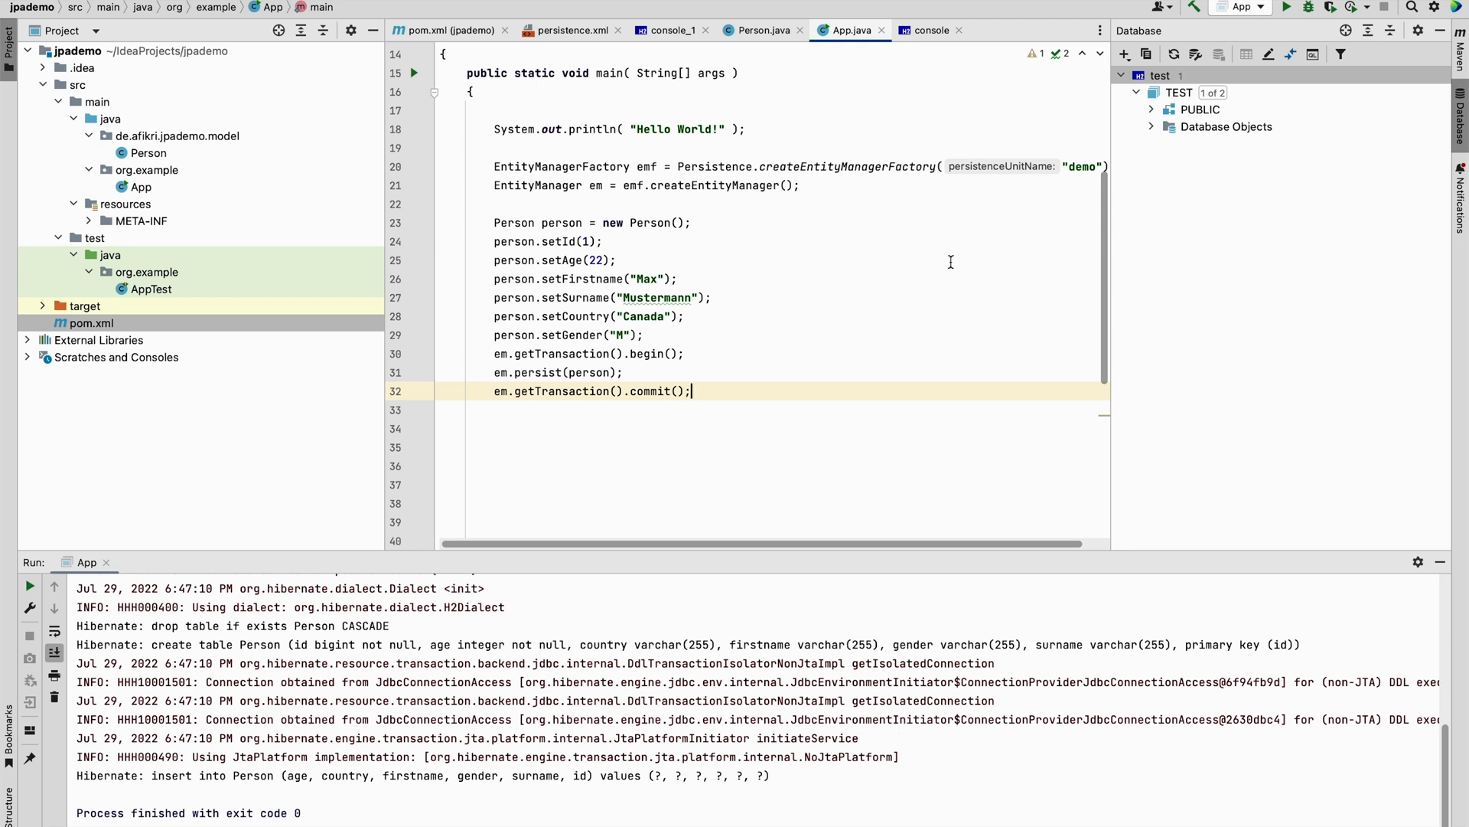
{"action": "mouse_move", "coordinate": [700, 46]}
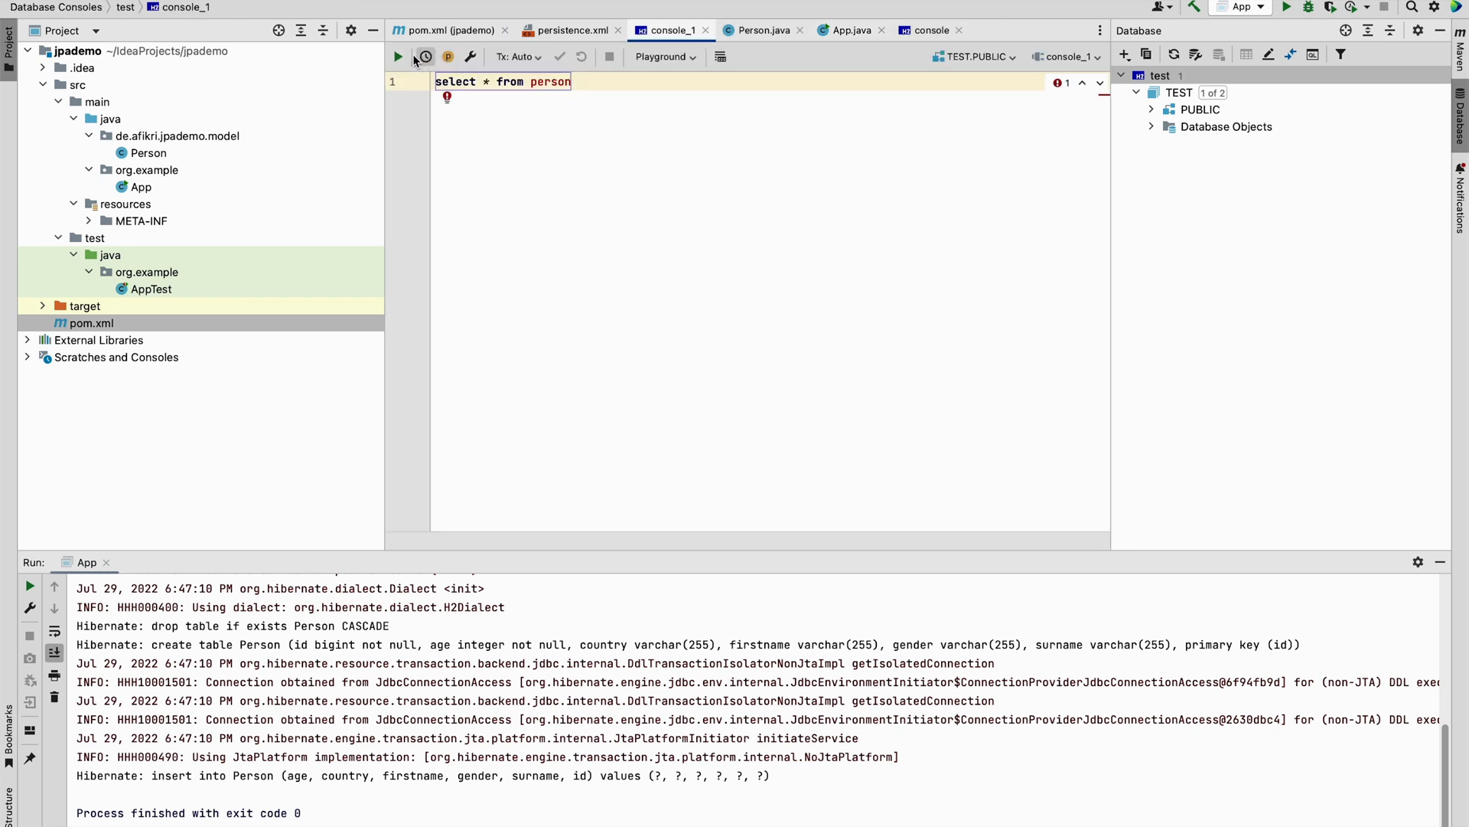
Execute 'select * from person' in console_1 to show the Max Mustermann row
{"action": "left_click", "coordinate": [397, 56]}
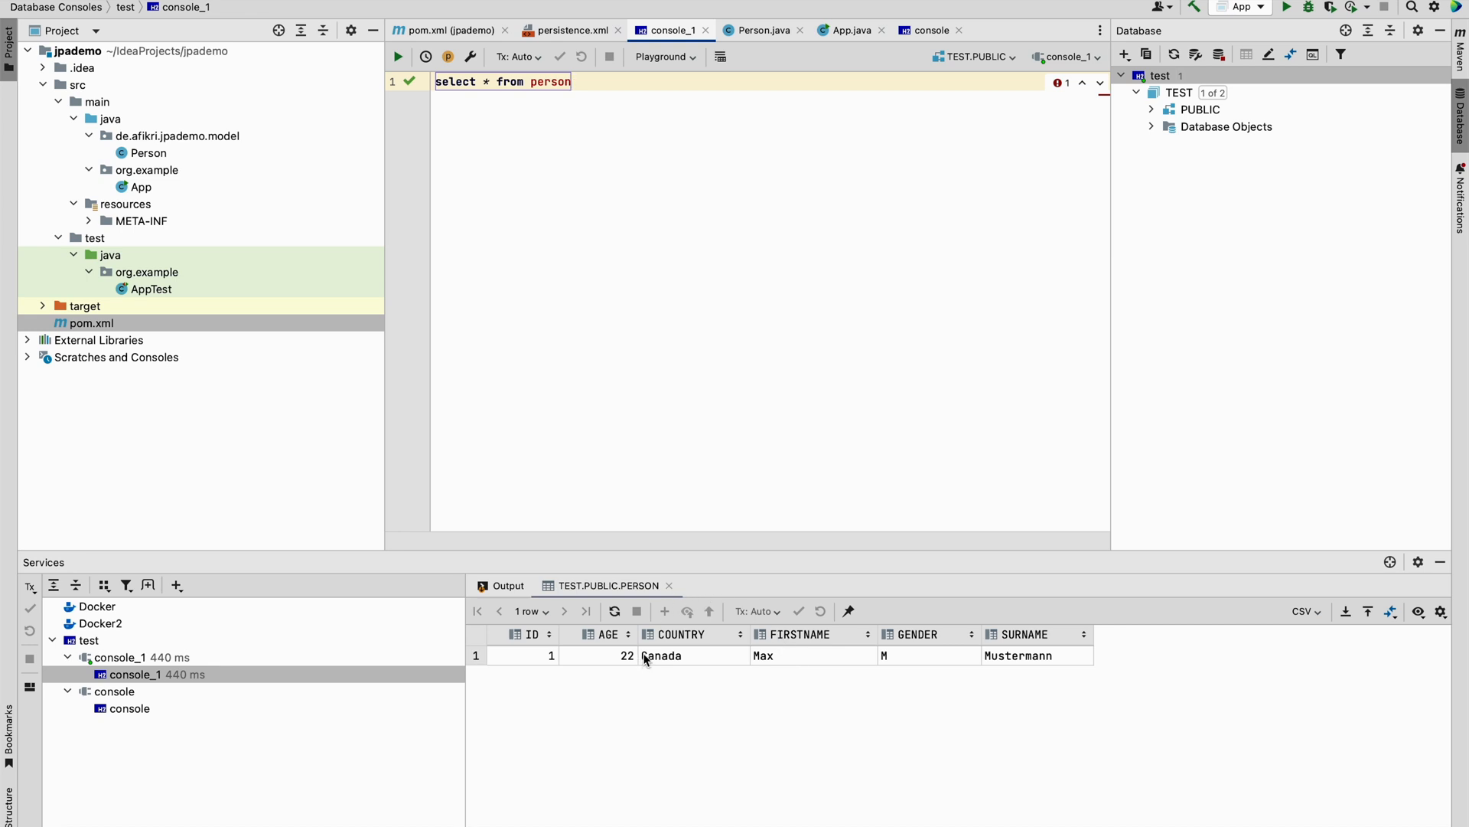
{"action": "mouse_move", "coordinate": [847, 659]}
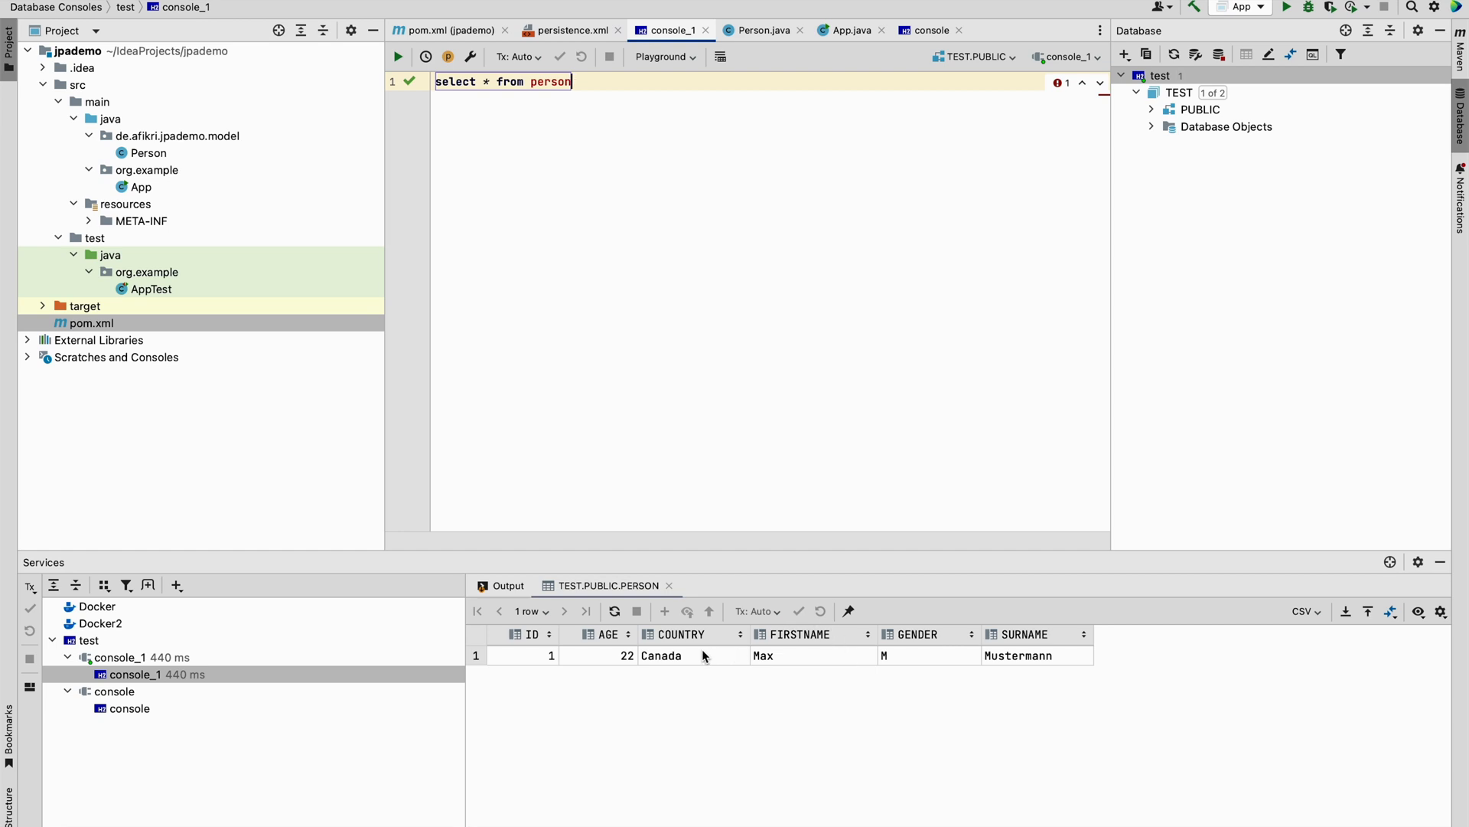
{"action": "mouse_move", "coordinate": [915, 664]}
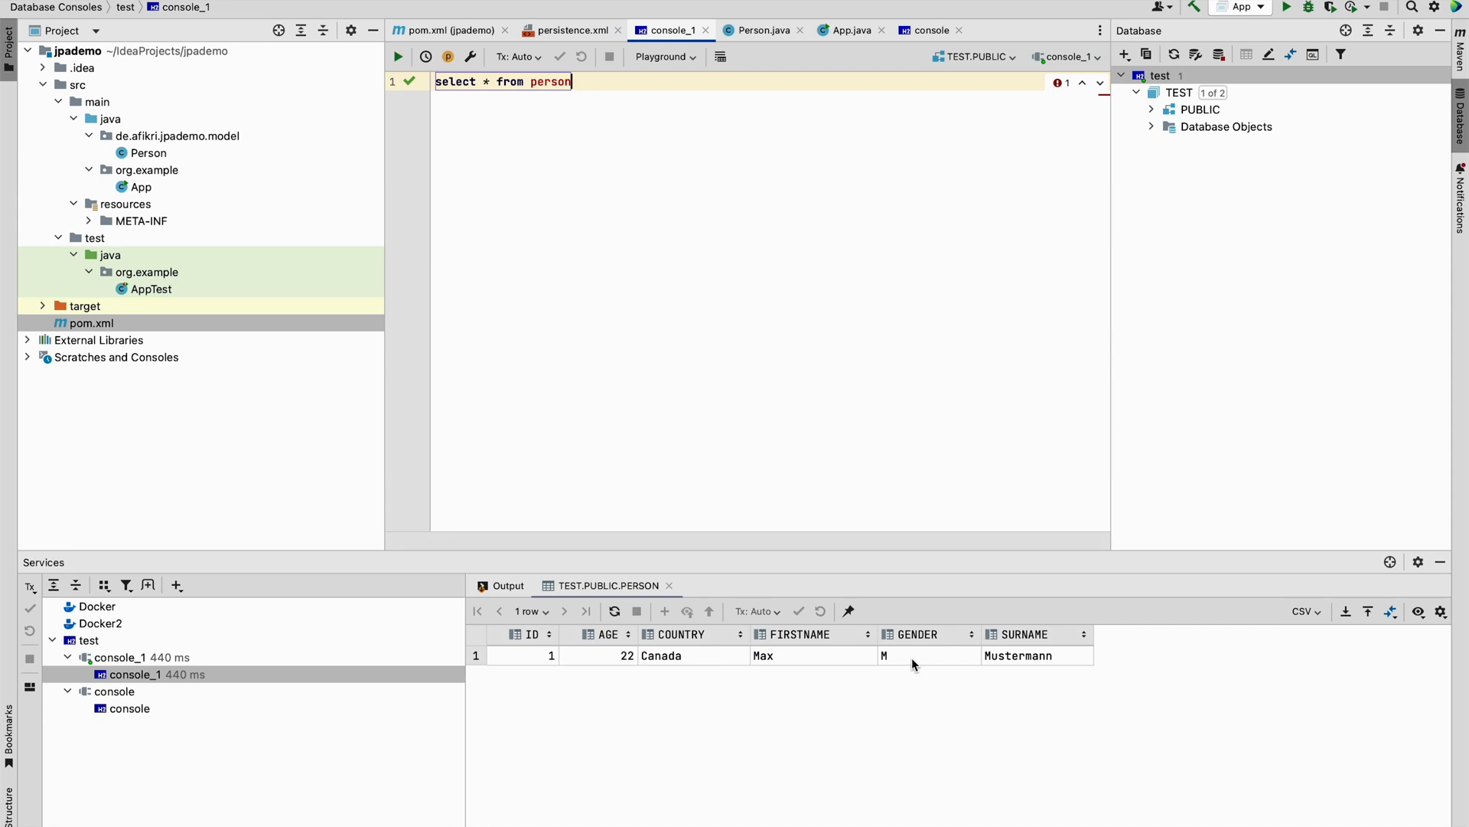
{"action": "mouse_move", "coordinate": [909, 484]}
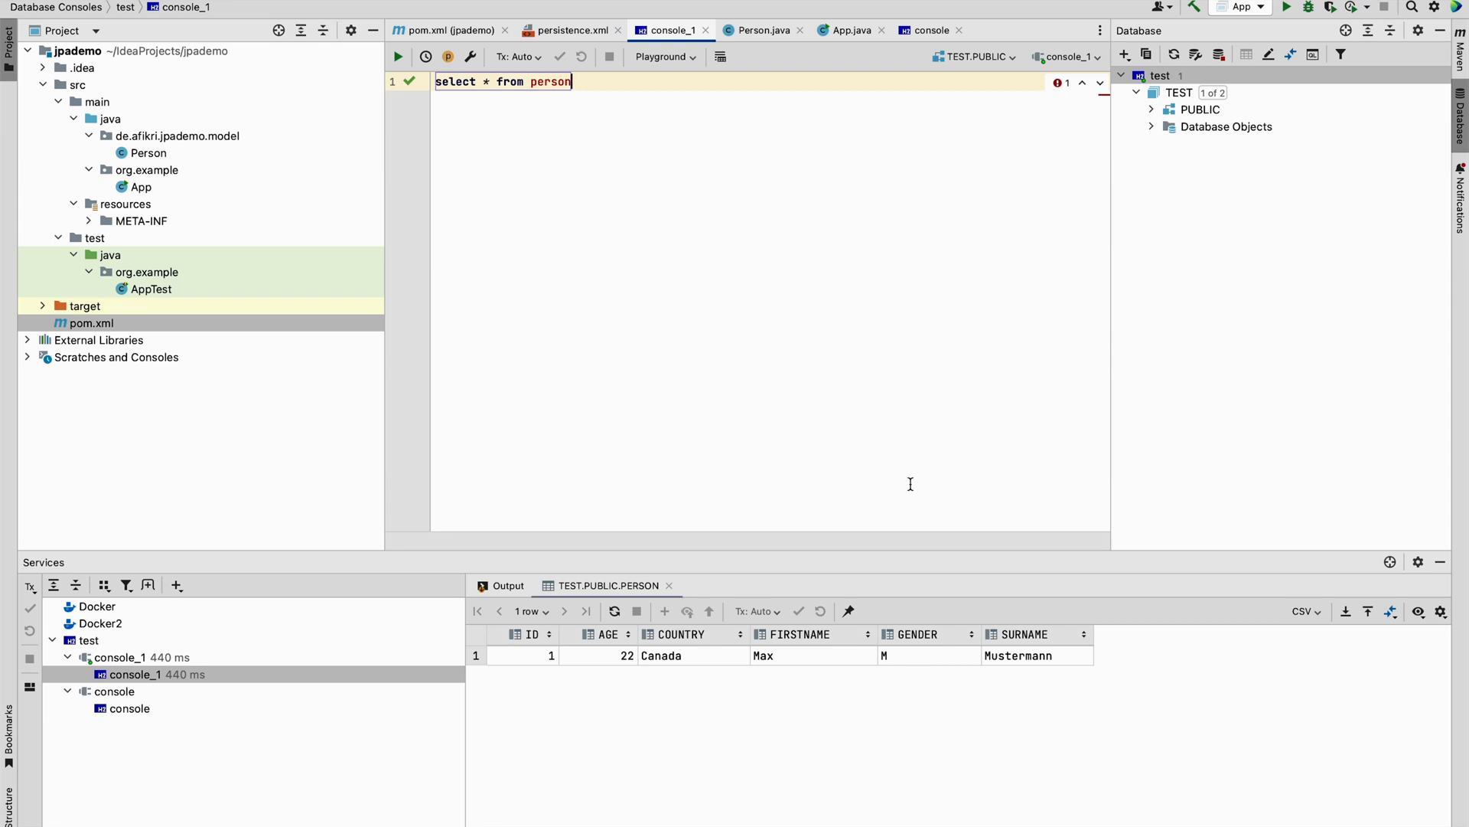
Rename Person's gender field to Gender, then return to App.java
{"action": "left_click", "coordinate": [755, 30]}
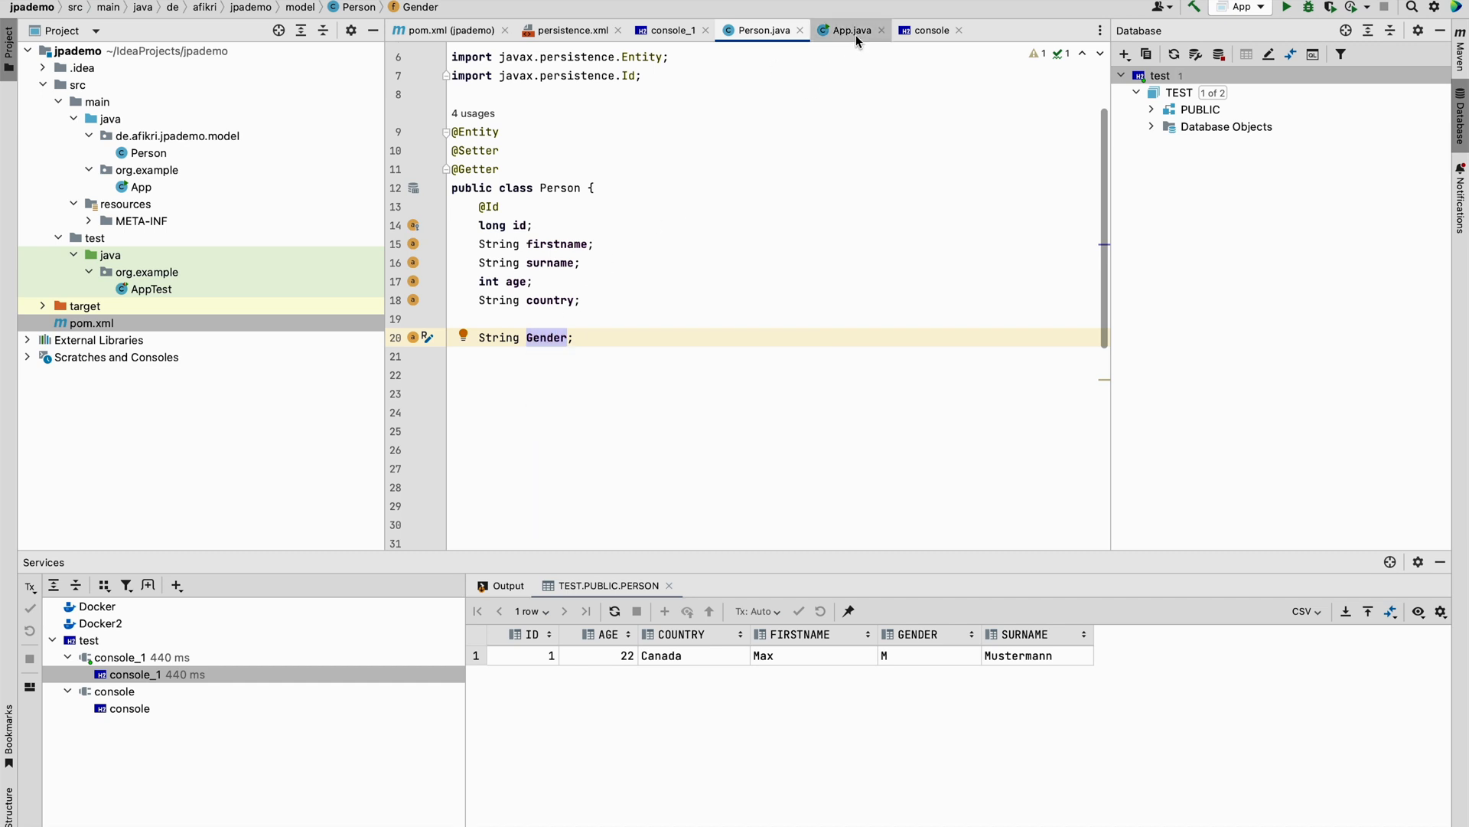
{"action": "left_click", "coordinate": [851, 30]}
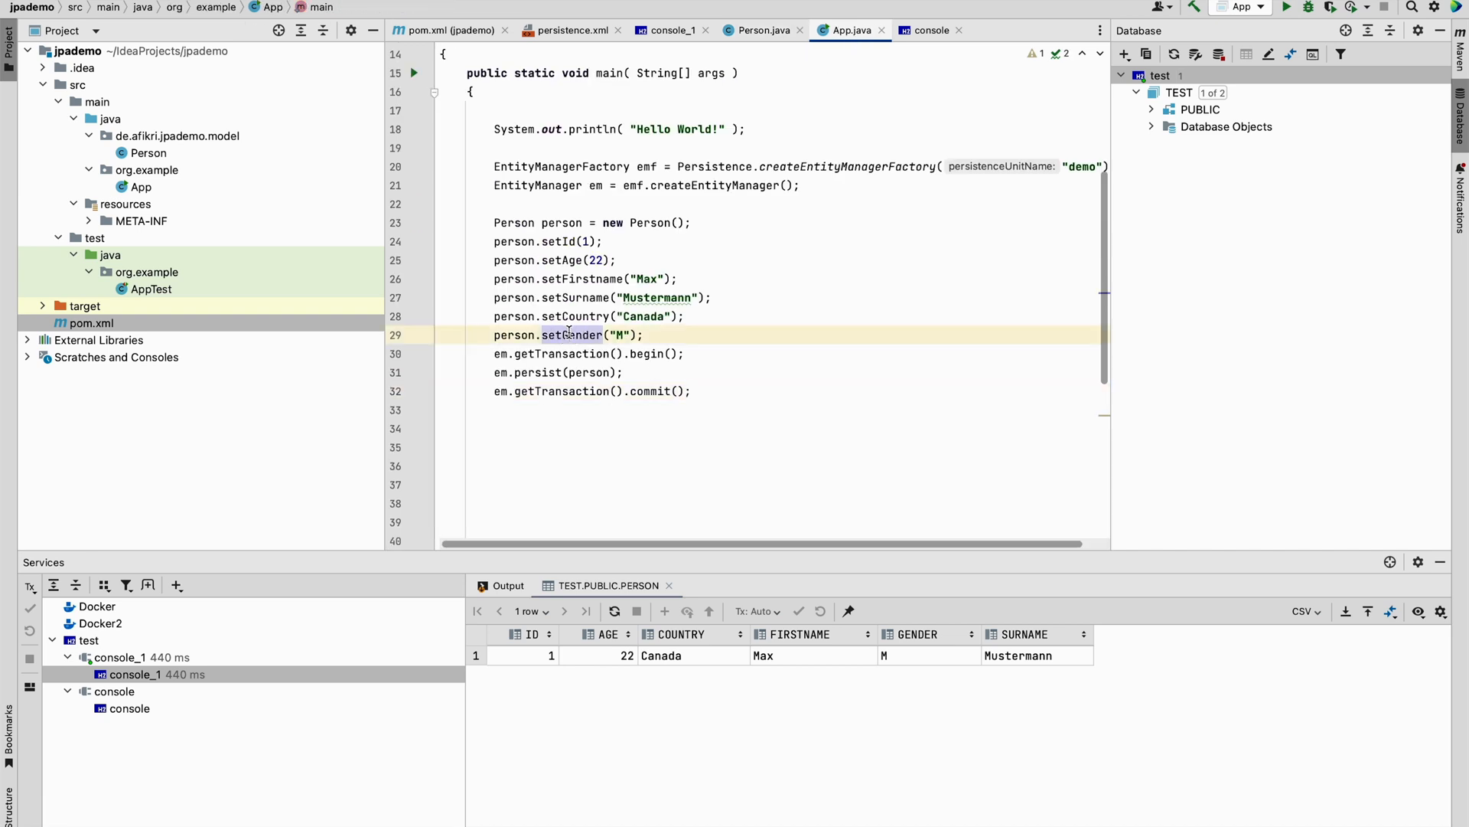
{"action": "mouse_move", "coordinate": [1288, 8]}
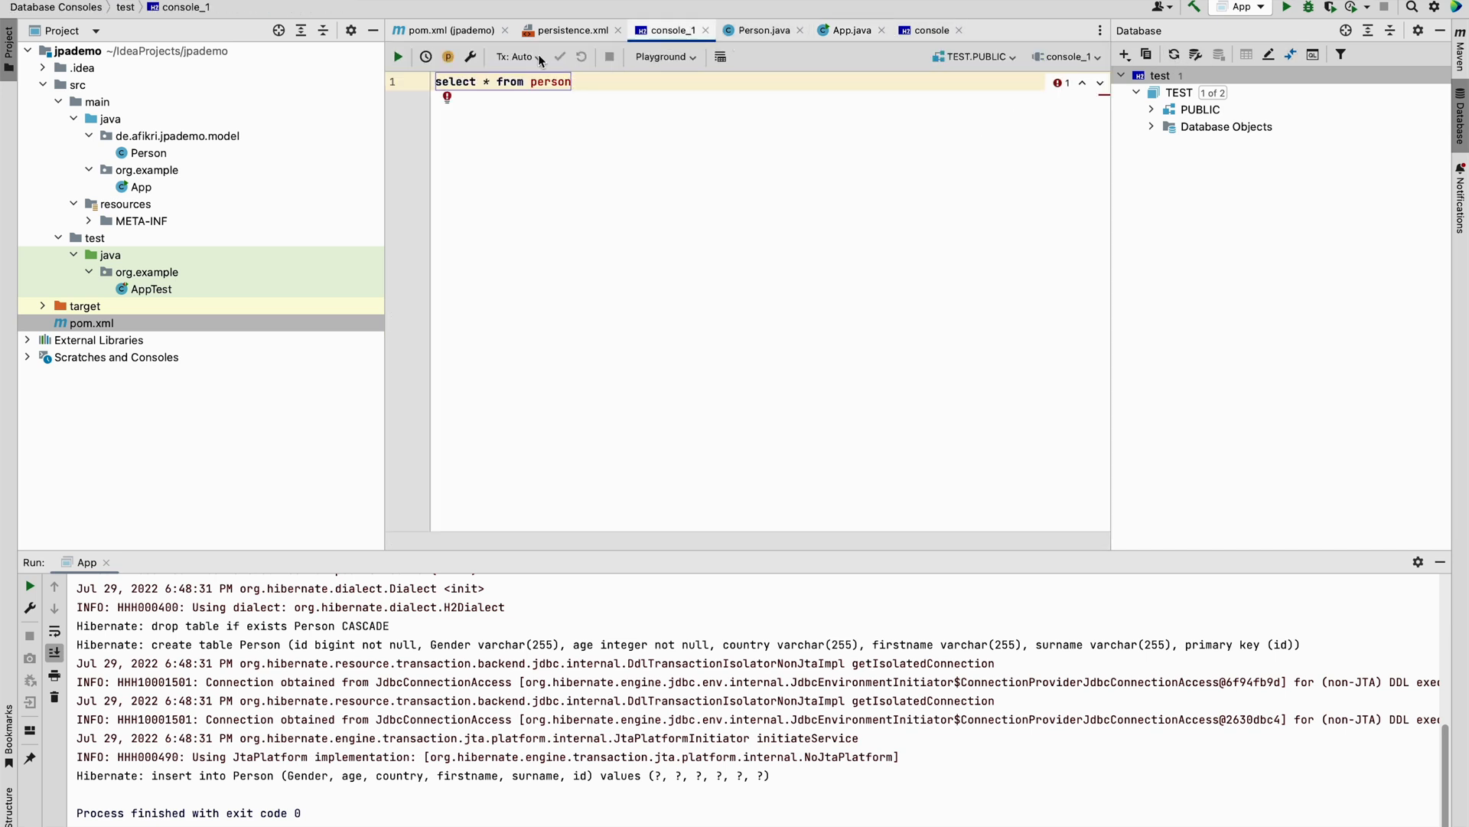
Rerun 'select * from person', showing the row with Gender as the second column
{"action": "left_click", "coordinate": [397, 56]}
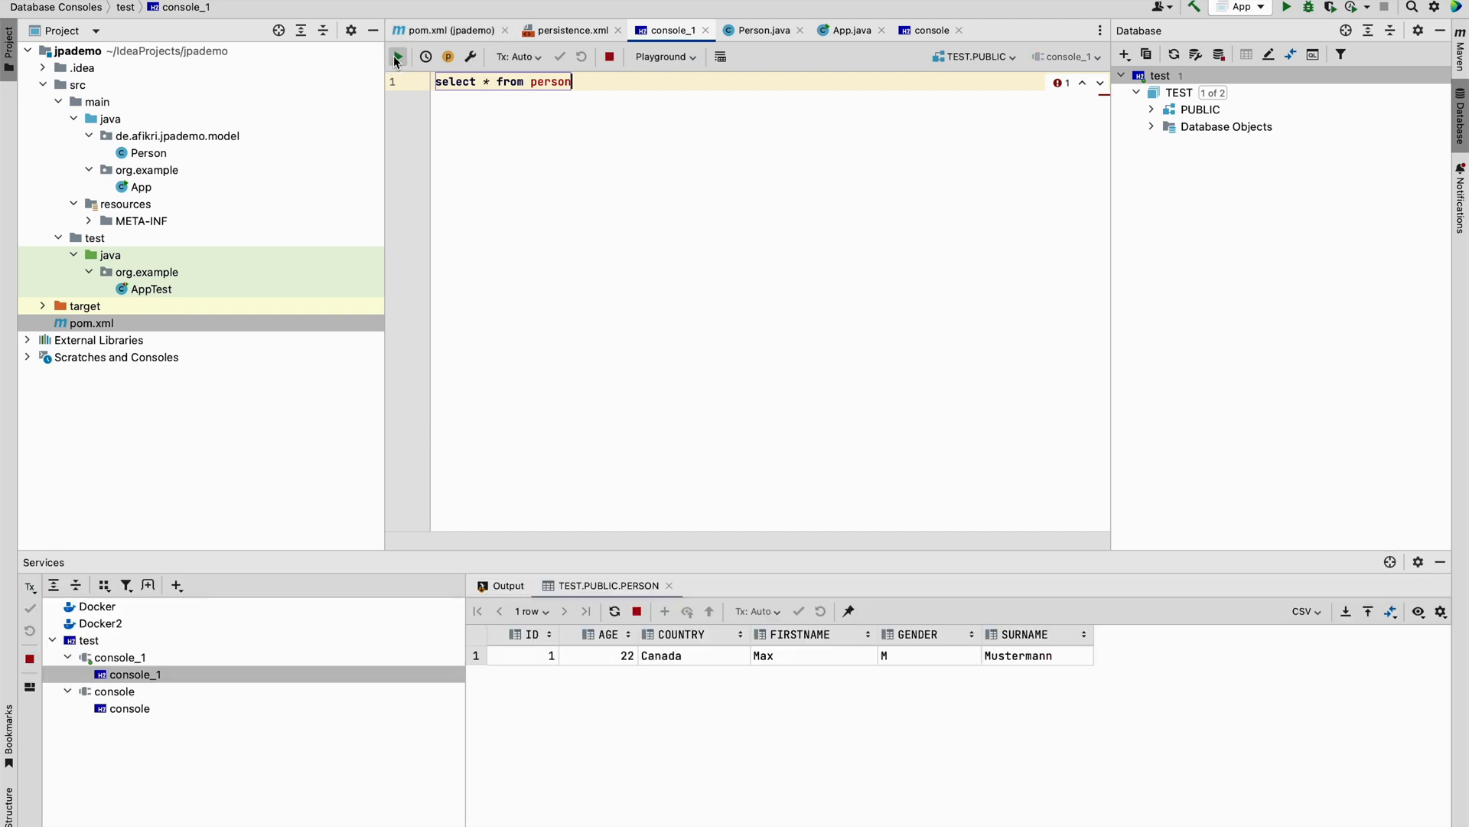
{"action": "left_click", "coordinate": [397, 56]}
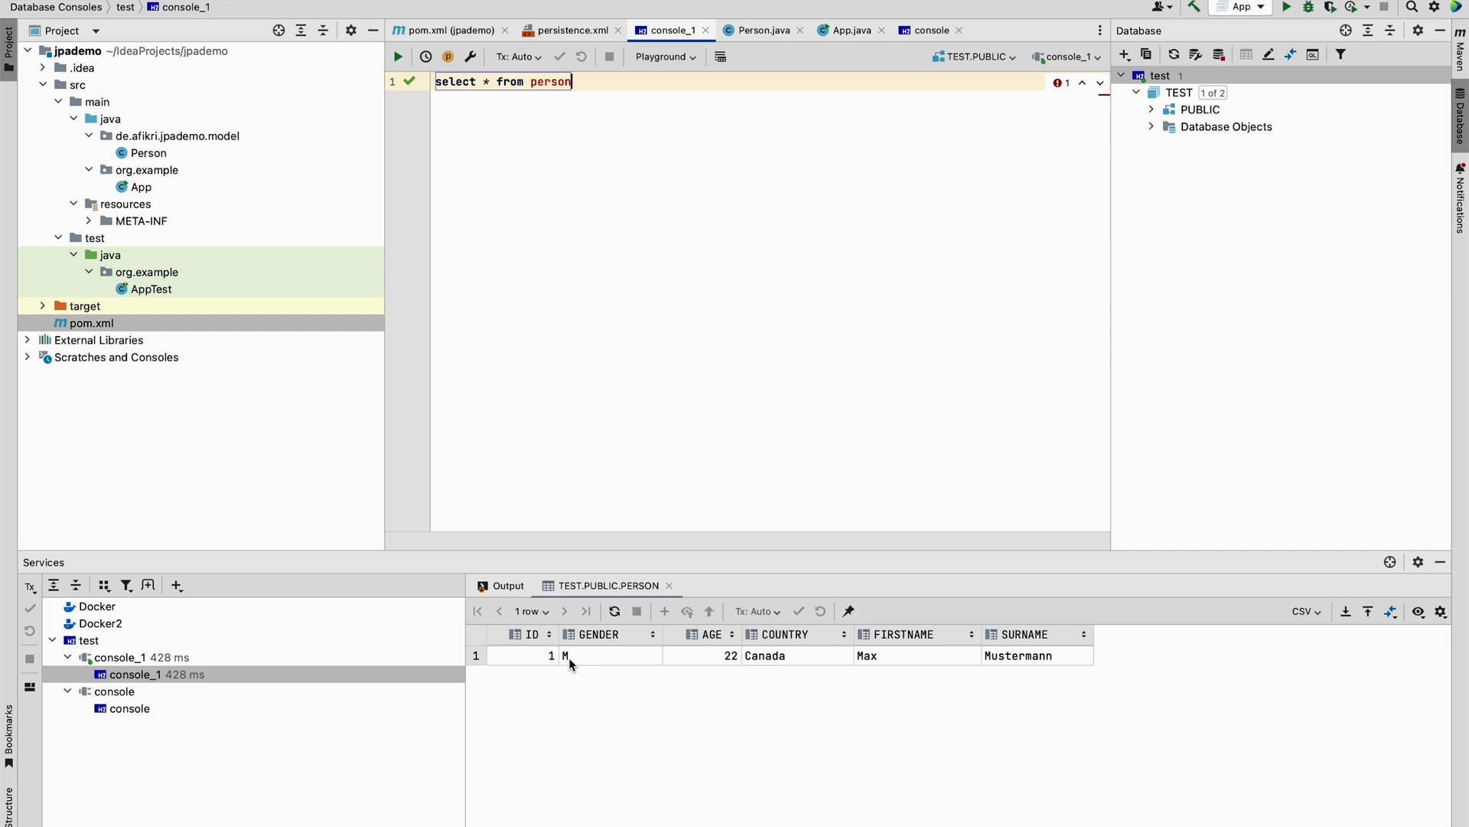
{"action": "mouse_move", "coordinate": [543, 656]}
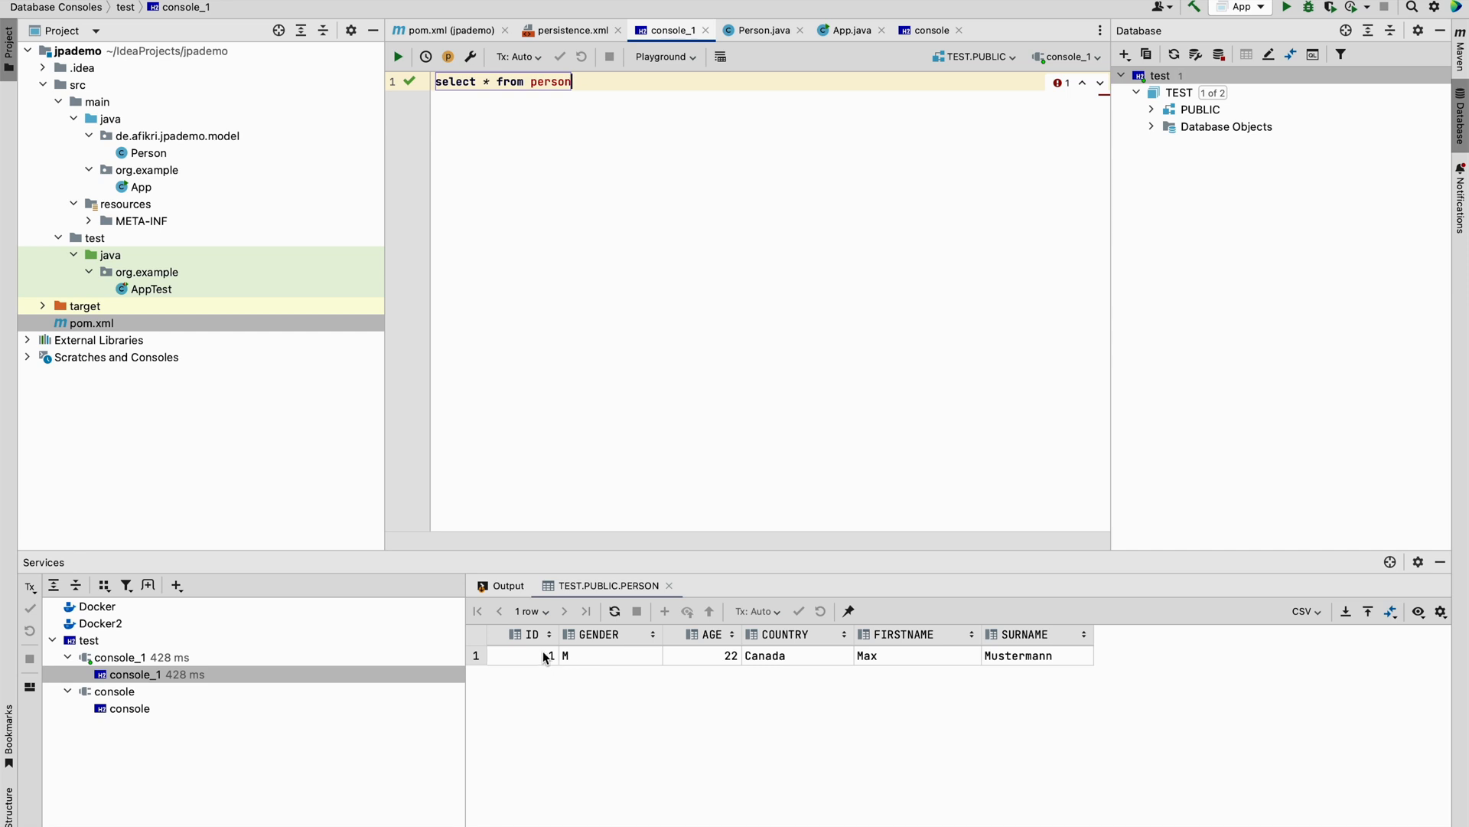
{"action": "mouse_move", "coordinate": [626, 654]}
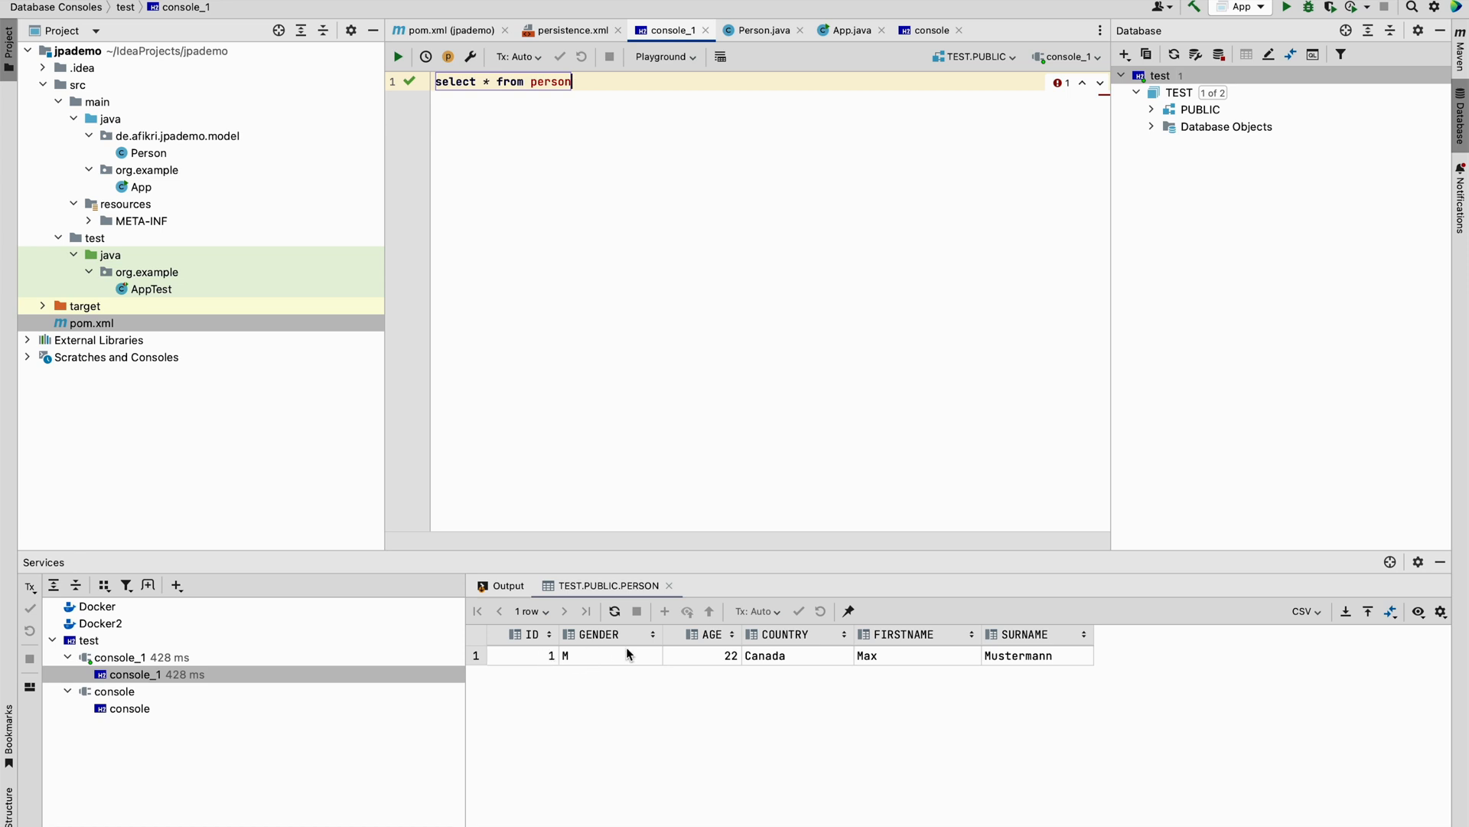
{"action": "mouse_move", "coordinate": [585, 621]}
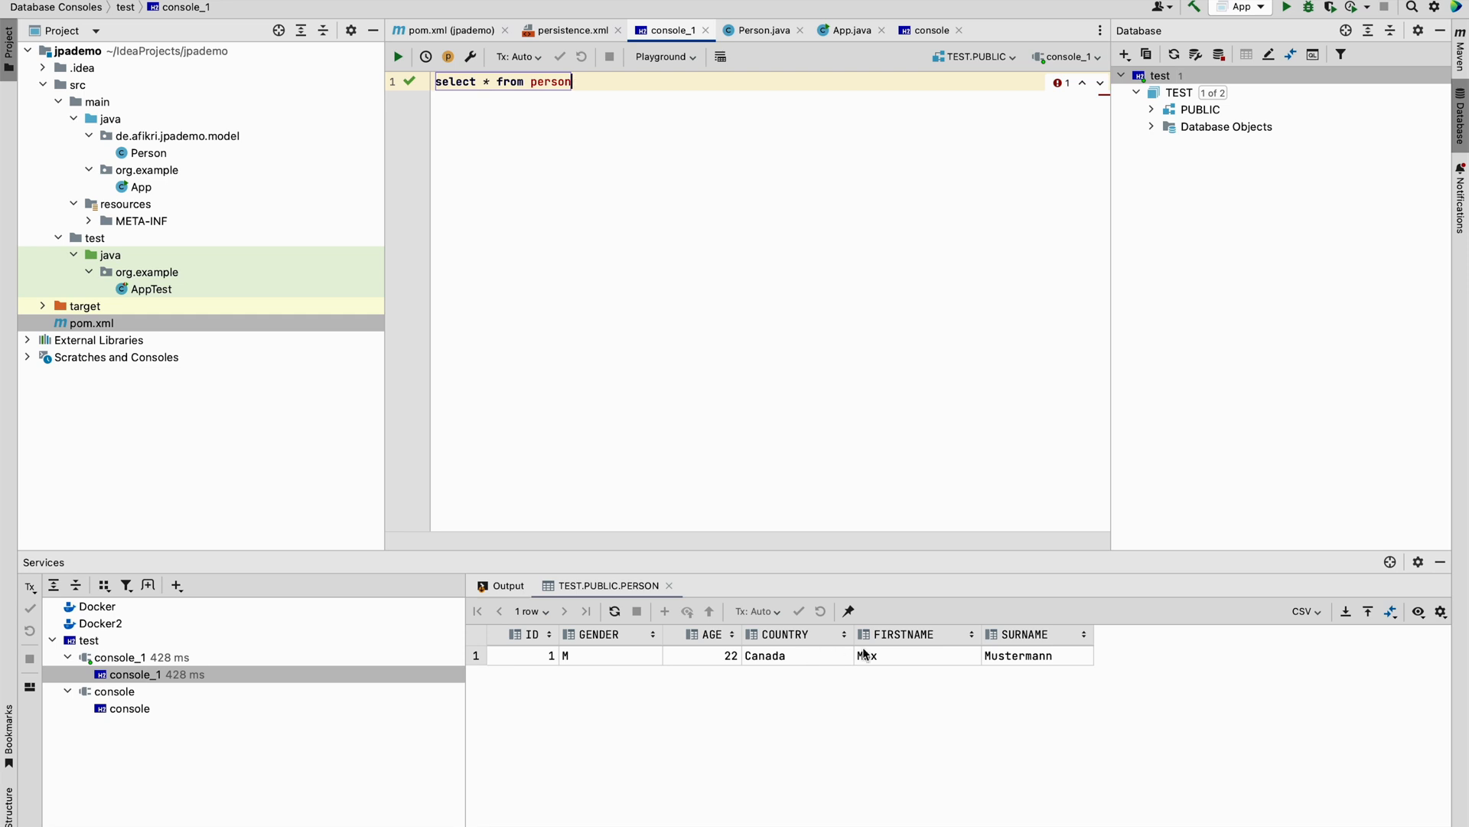
{"action": "mouse_move", "coordinate": [798, 656]}
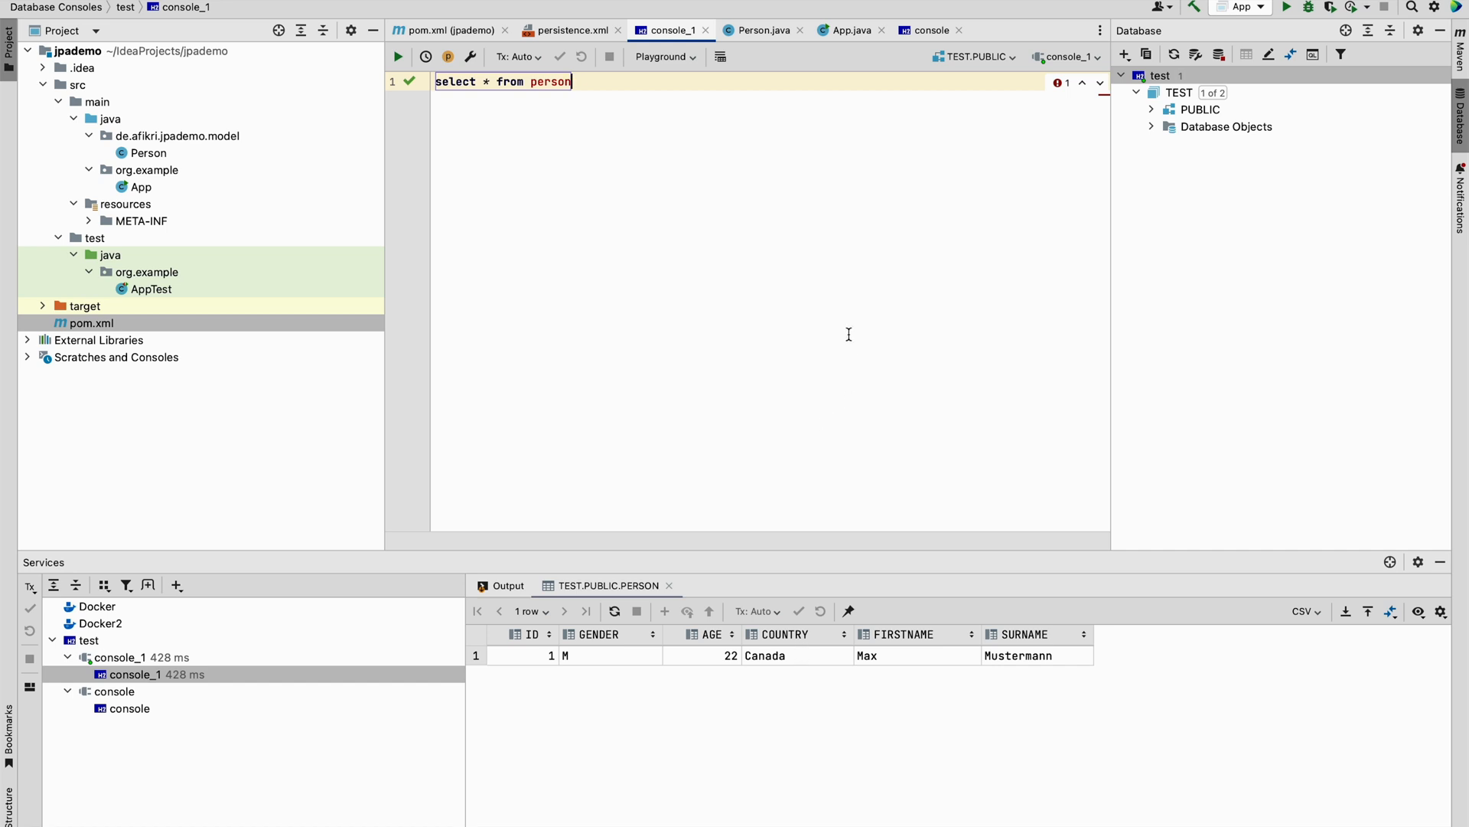
Highlight the 'create' value of hibernate.hbm2ddl.auto in persistence.xml
{"action": "left_click", "coordinate": [568, 30]}
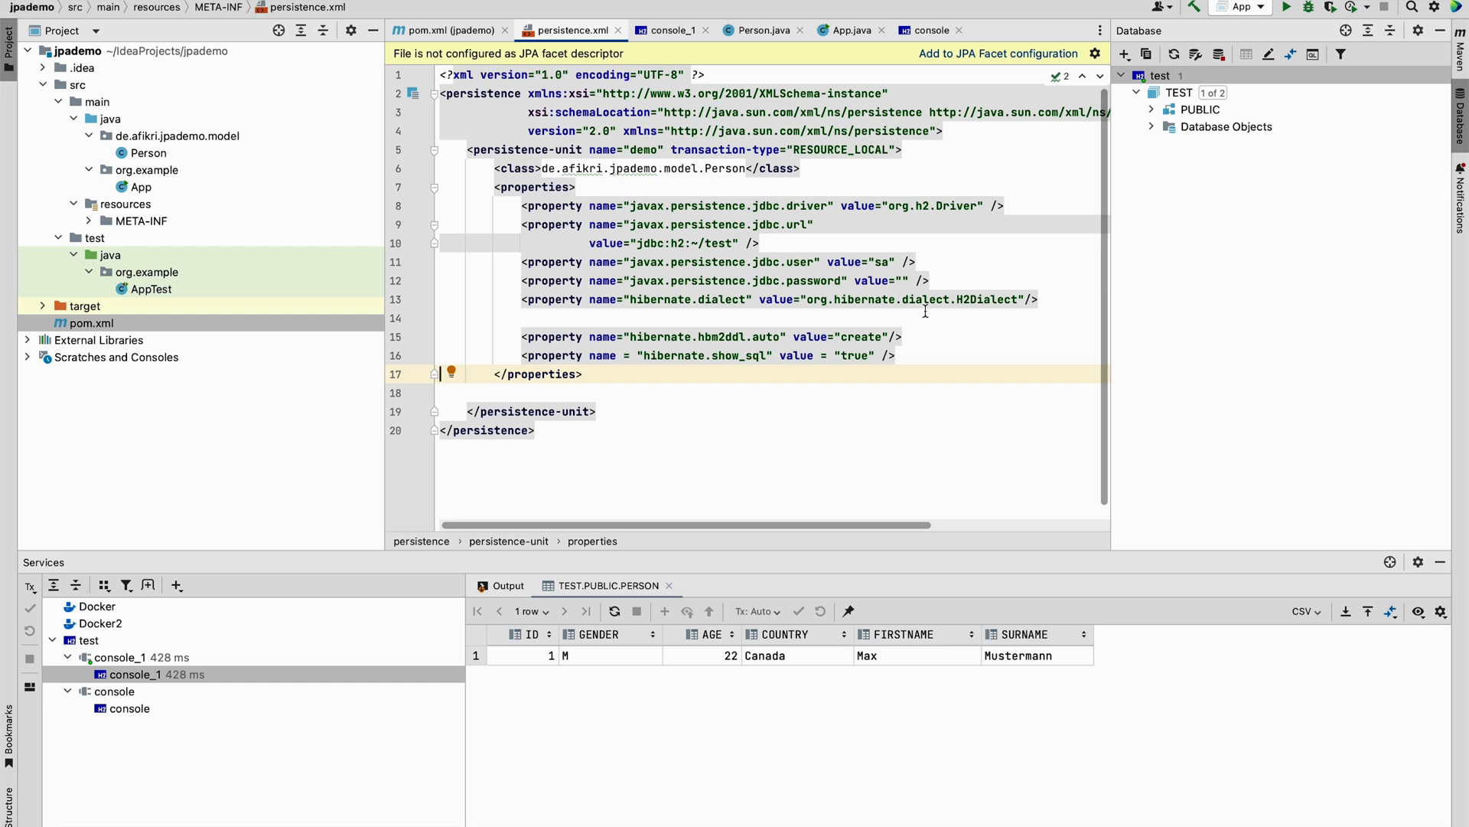
{"action": "double_click", "coordinate": [860, 337]}
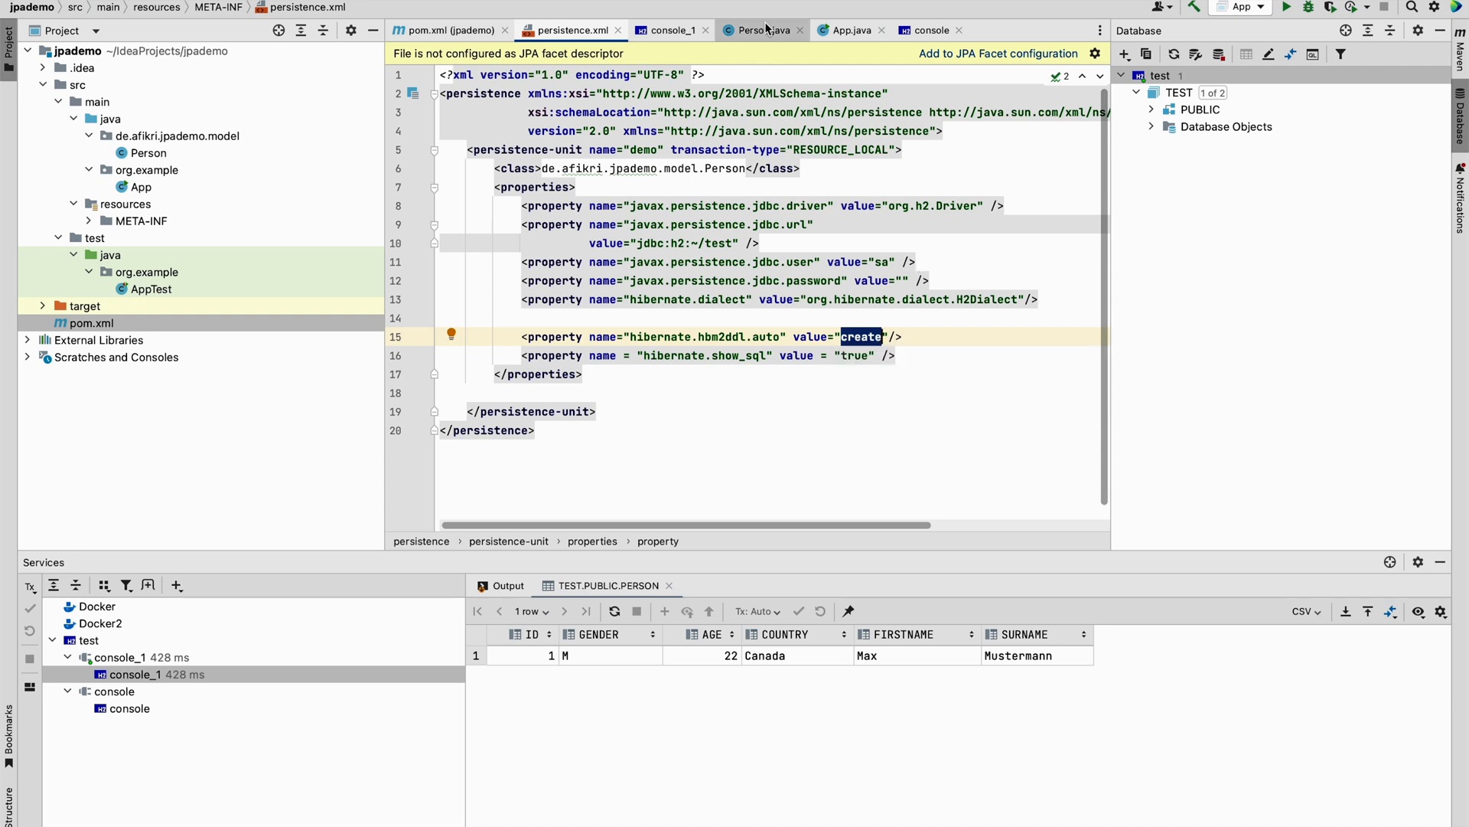
{"action": "mouse_move", "coordinate": [760, 30]}
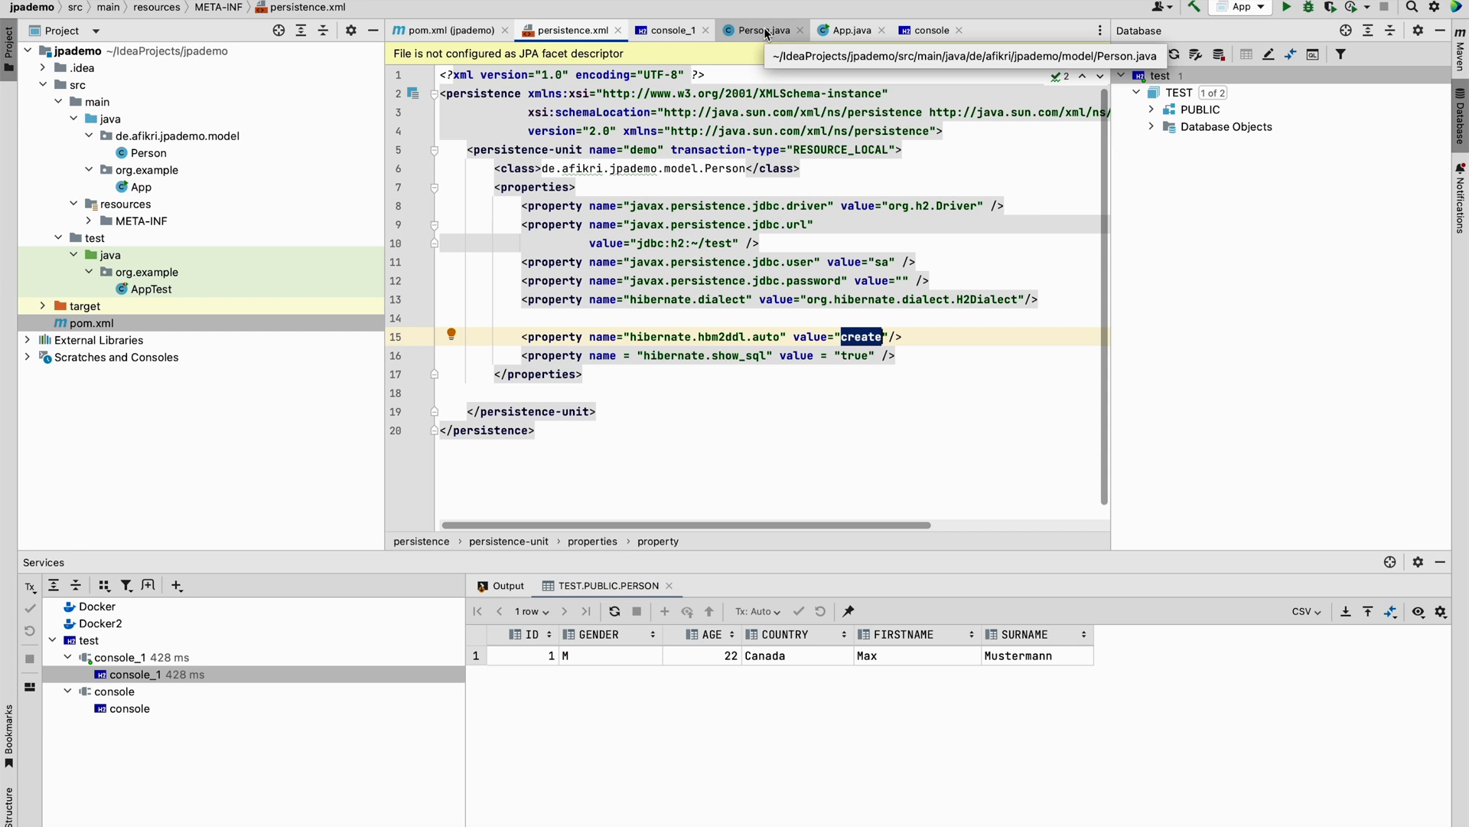
In Person.java, select the commented col1firstname…col4gender field block to replace the originals
{"action": "left_click", "coordinate": [759, 30]}
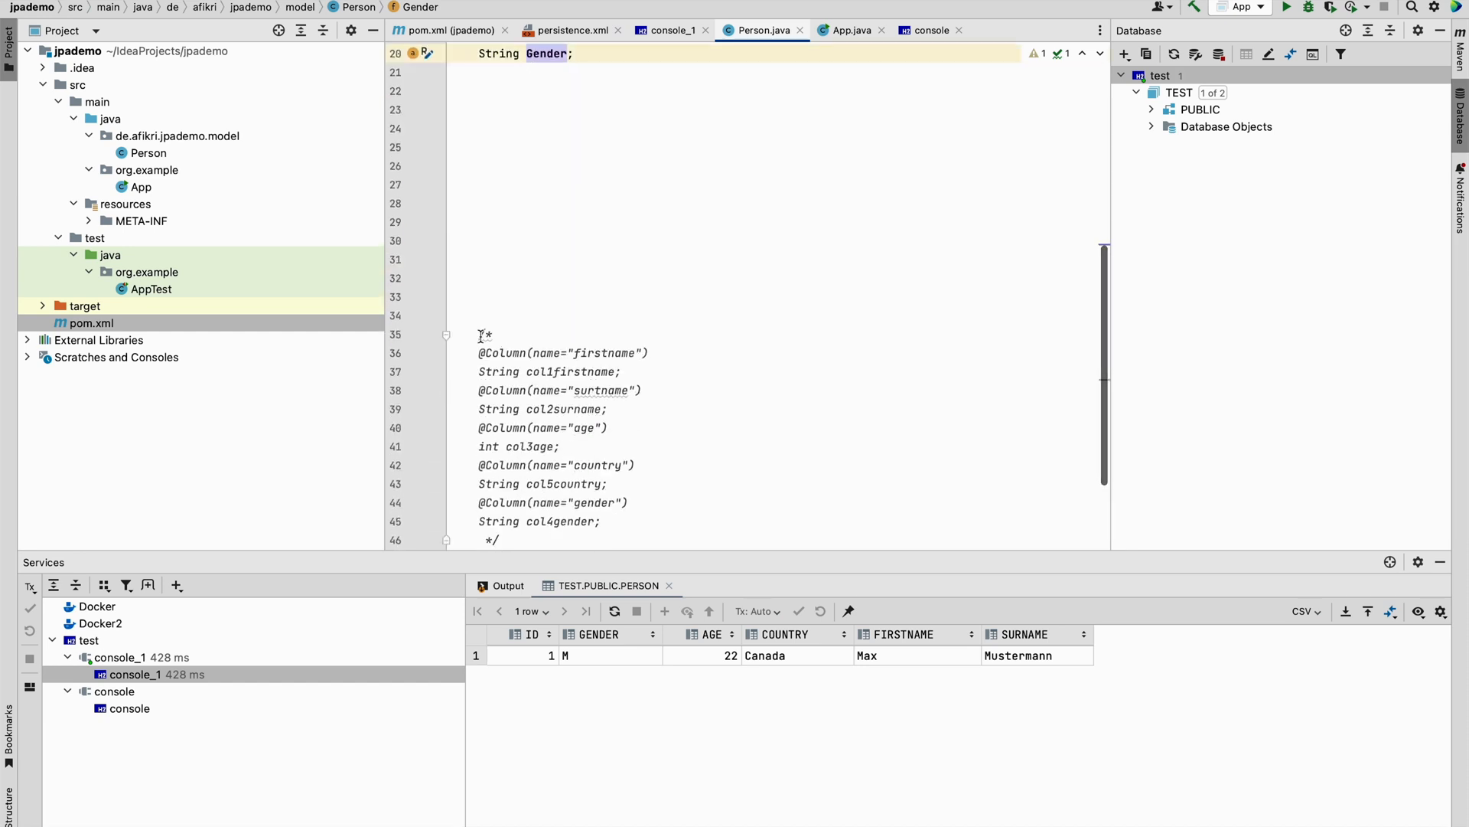
{"action": "left_click_drag", "start_coordinate": [479, 352], "coordinate": [602, 521]}
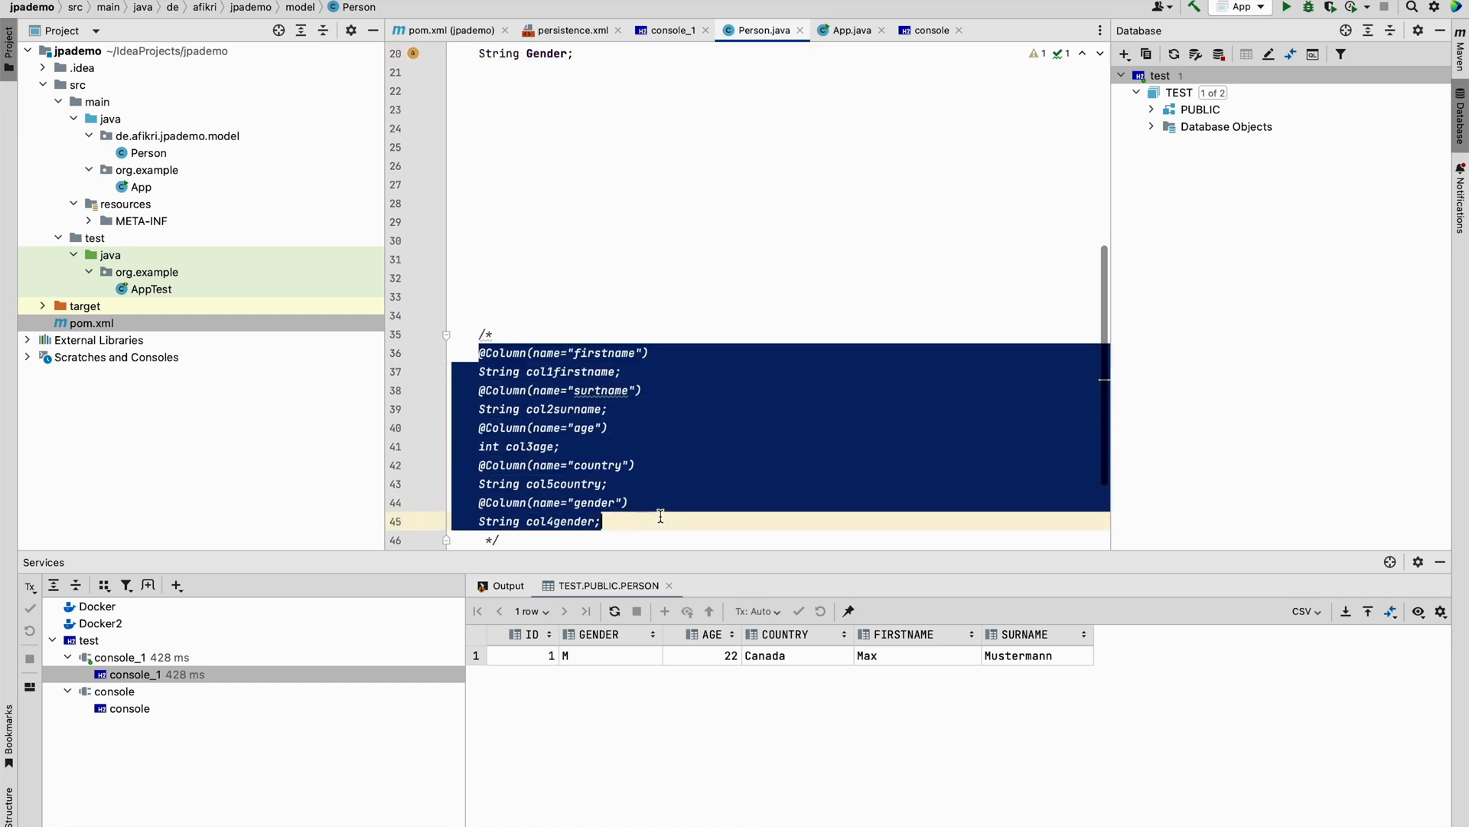
{"action": "scroll", "scroll_direction": "down", "scroll_amount": 3}
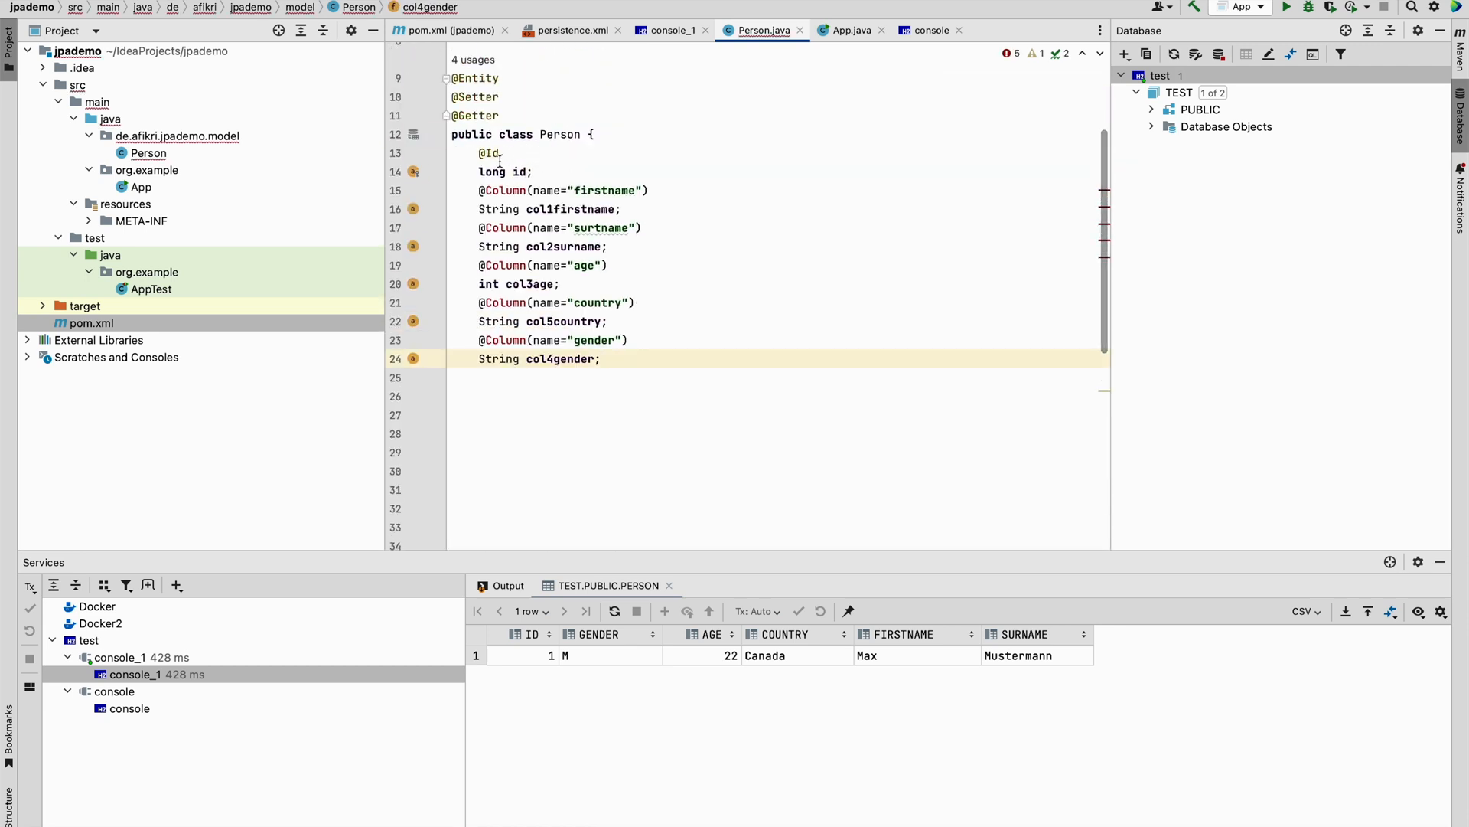
{"action": "mouse_move", "coordinate": [503, 191]}
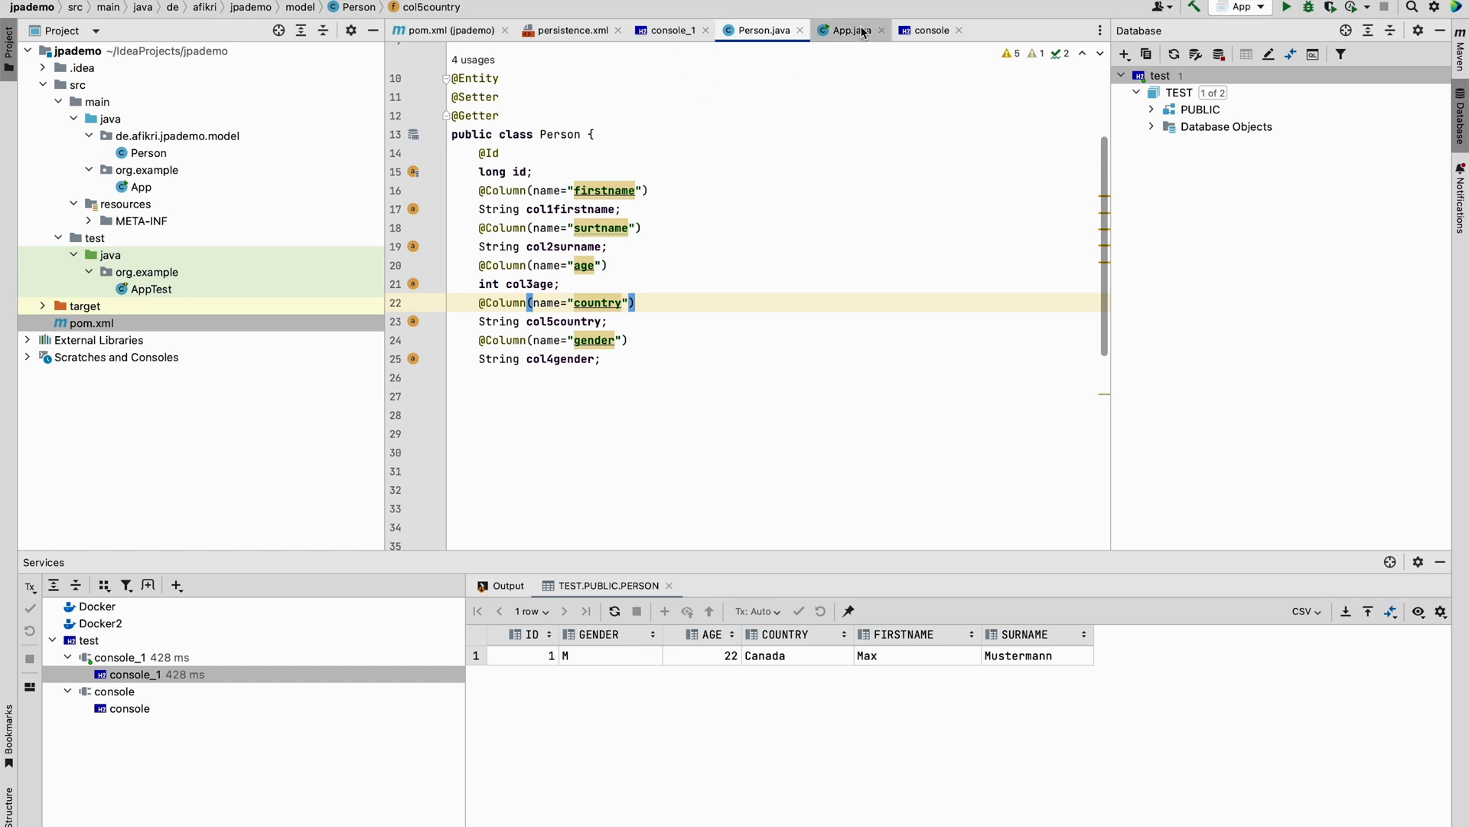
In App.java, replace the setAge…setGender calls with the prefixed setCol… calls
{"action": "left_click", "coordinate": [851, 30]}
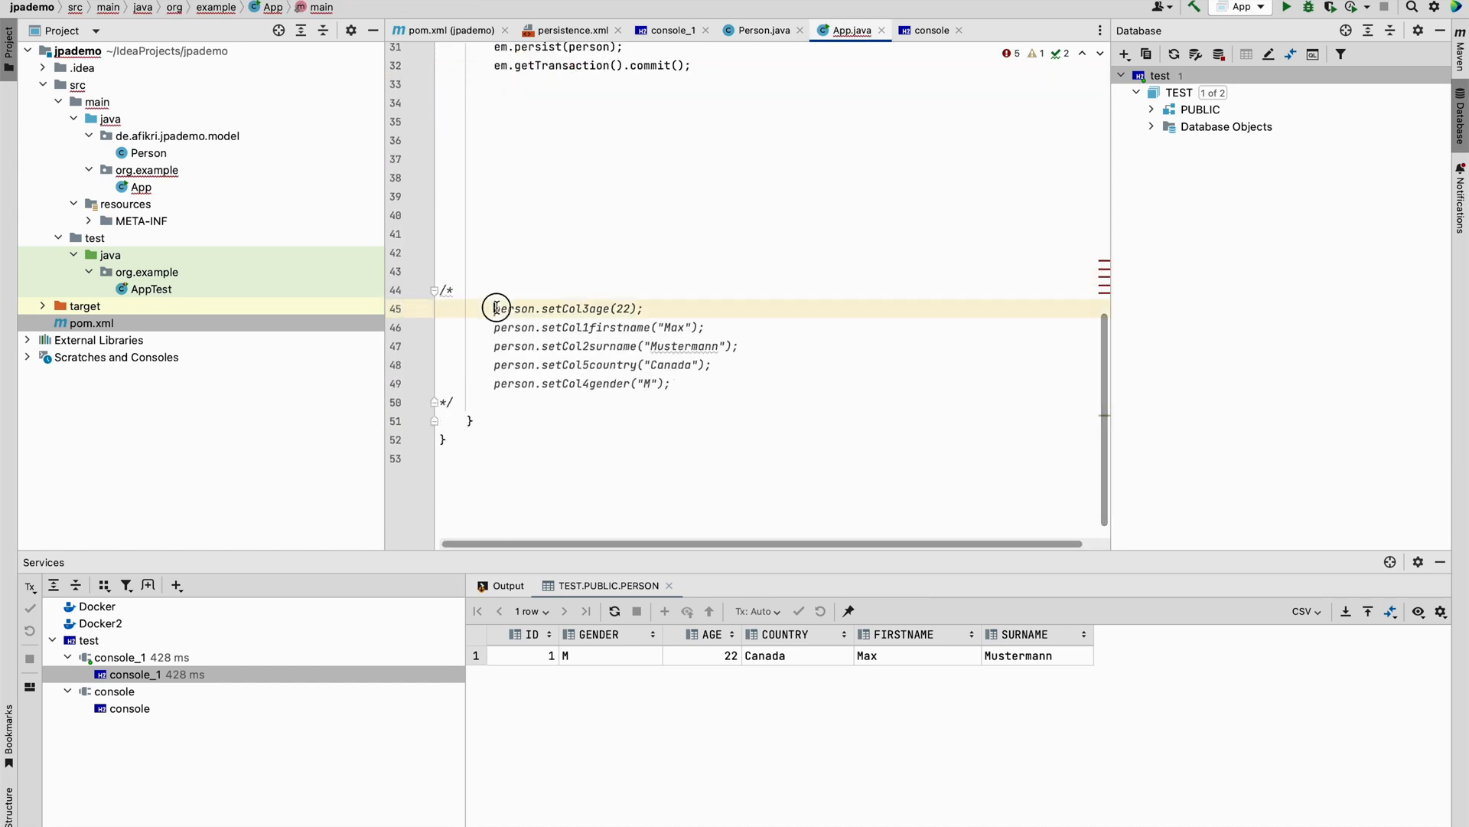
{"action": "left_click_drag", "start_coordinate": [495, 308], "coordinate": [671, 384]}
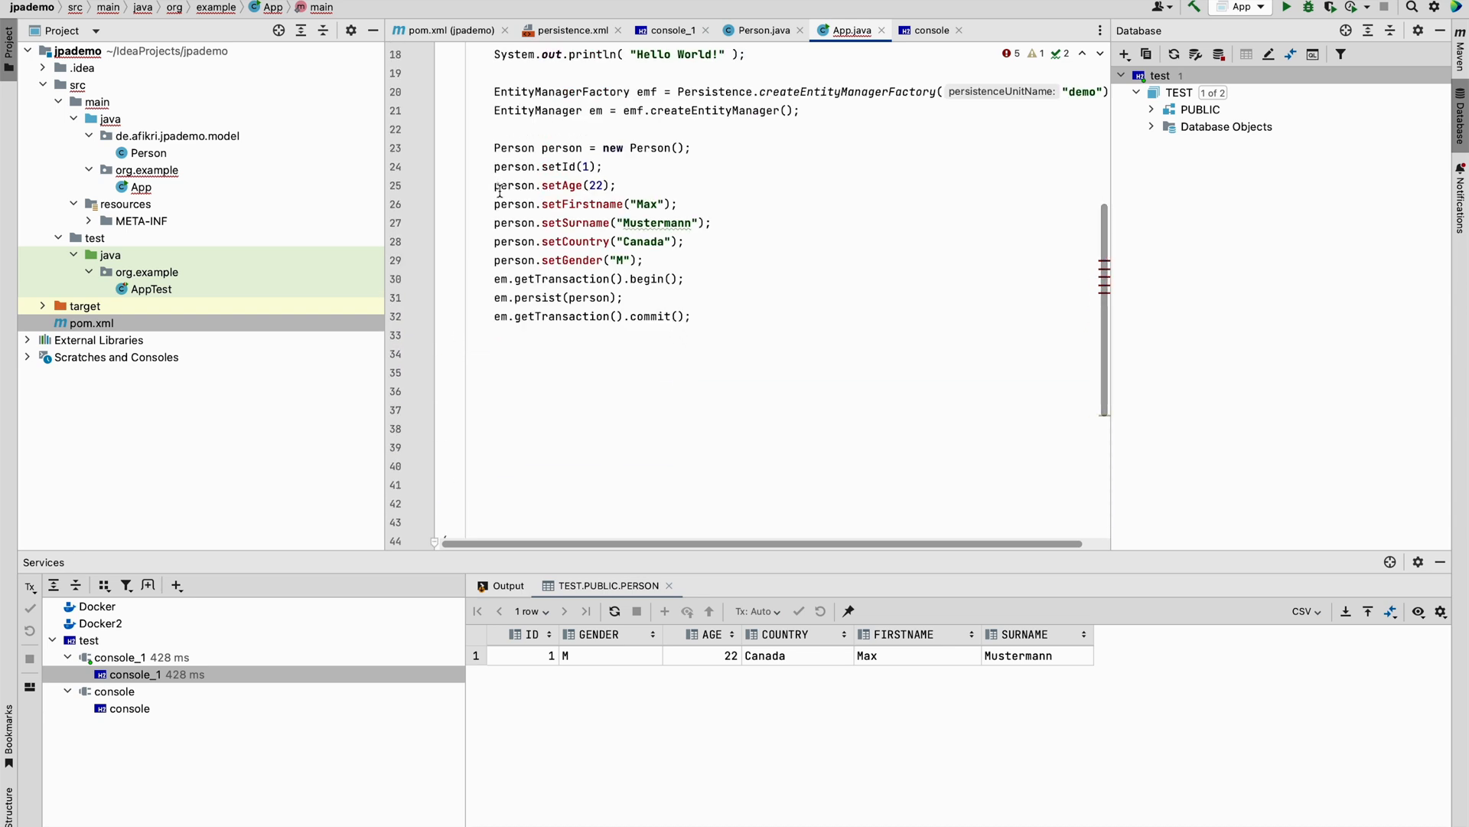
{"action": "left_click", "coordinate": [497, 185]}
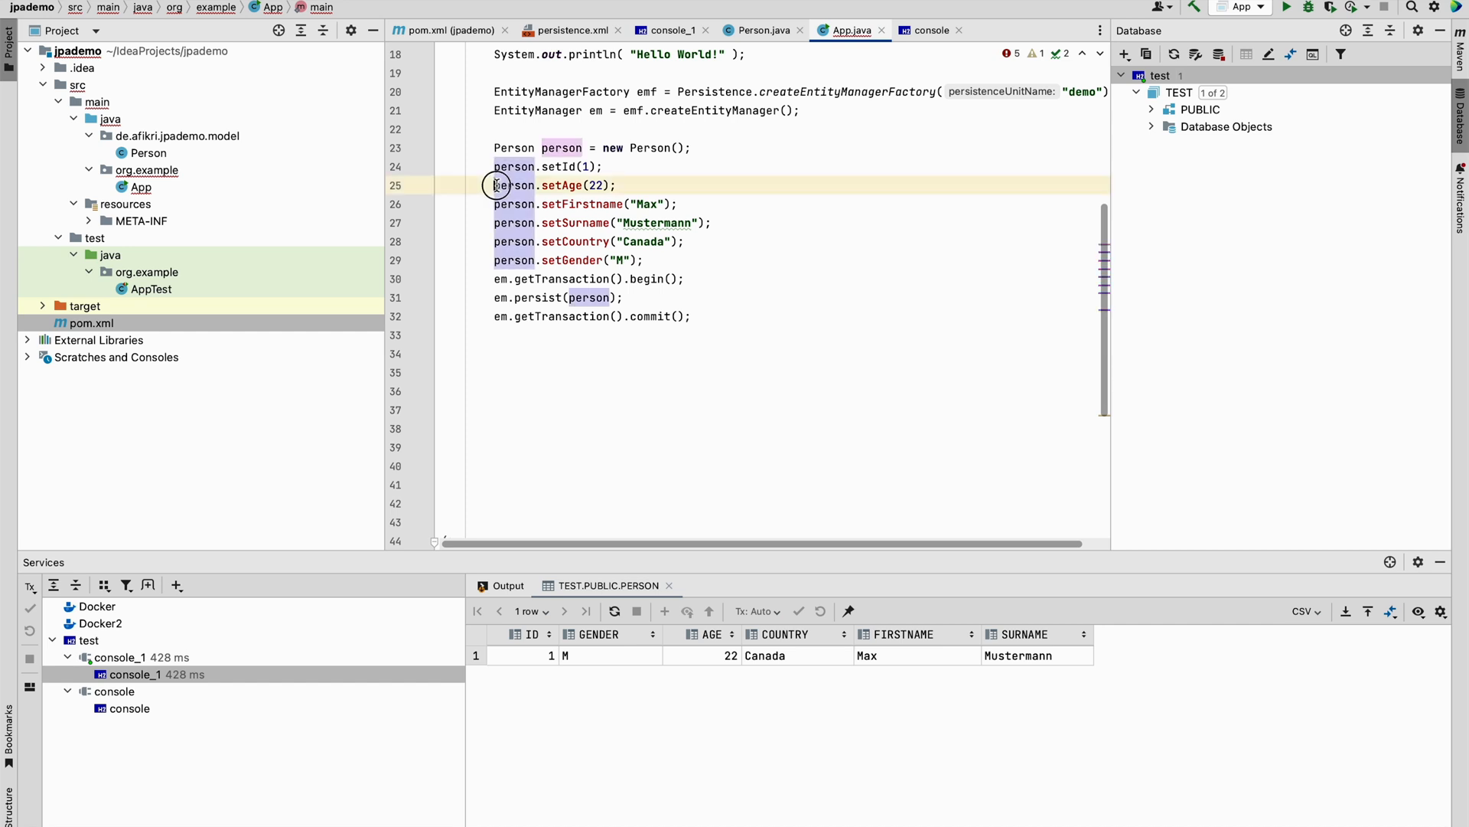
{"action": "left_click_drag", "start_coordinate": [495, 185], "coordinate": [643, 260]}
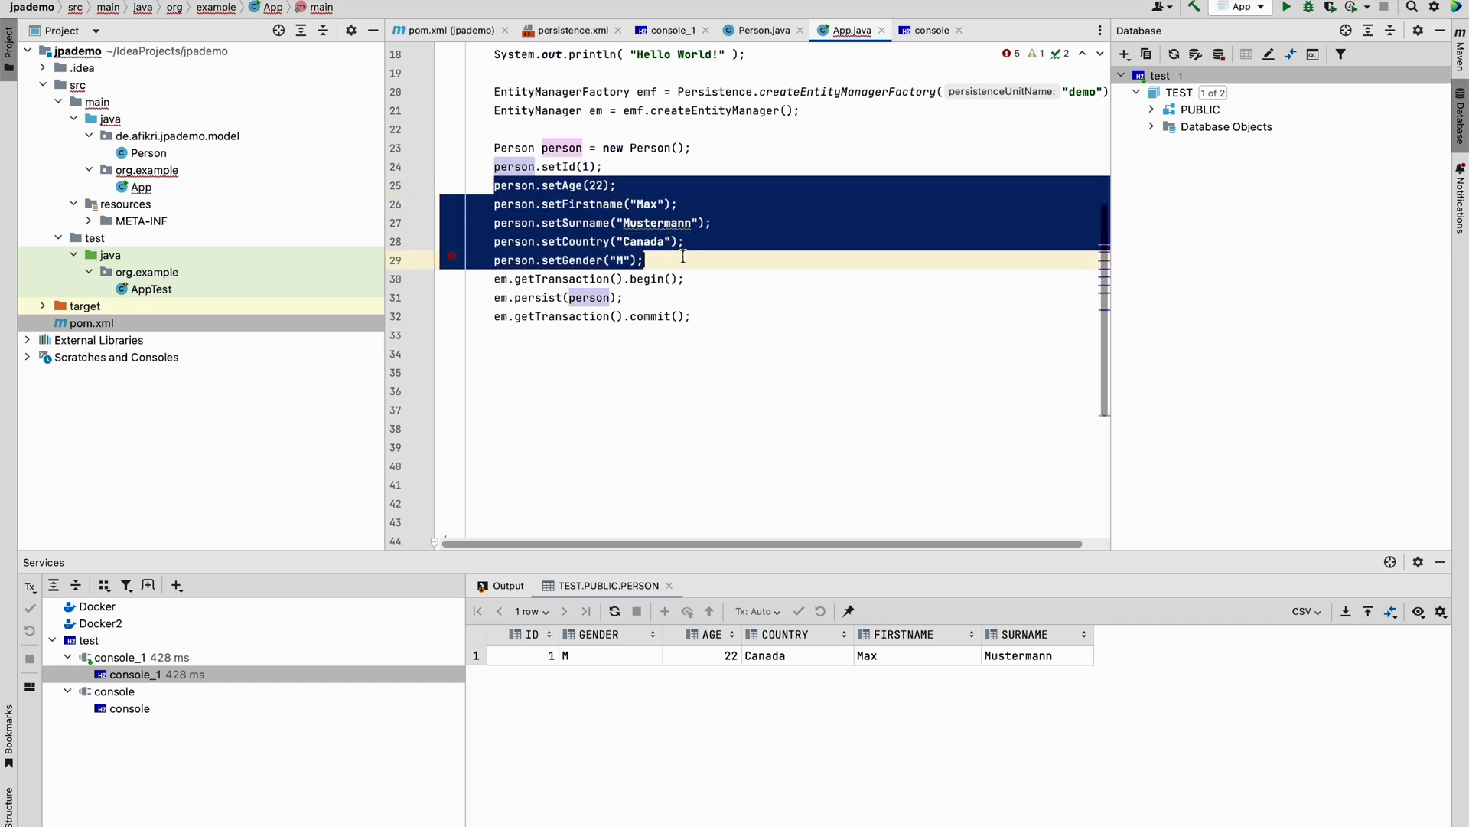
{"action": "mouse_move", "coordinate": [672, 258]}
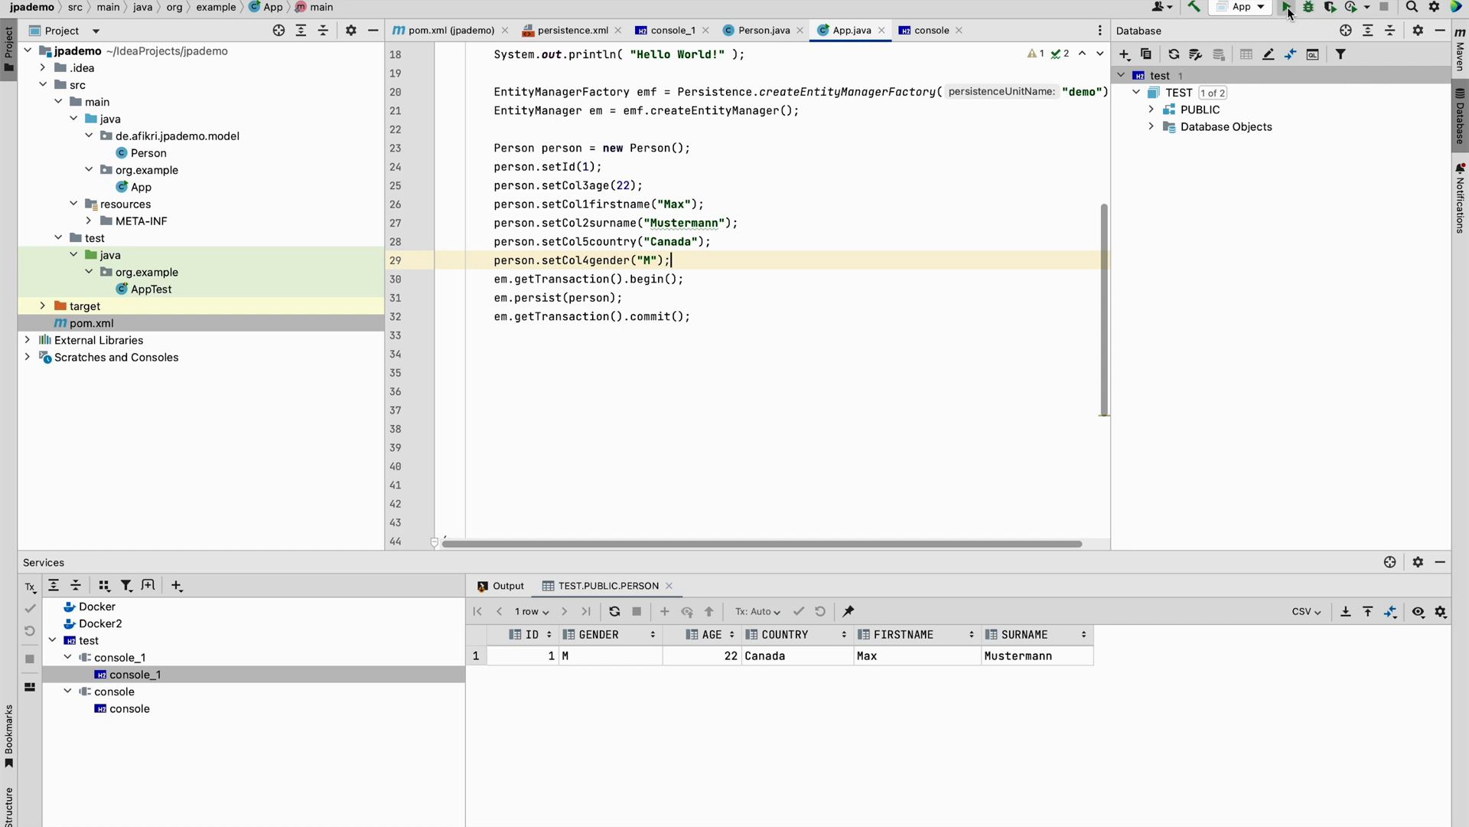
{"action": "mouse_move", "coordinate": [1288, 11]}
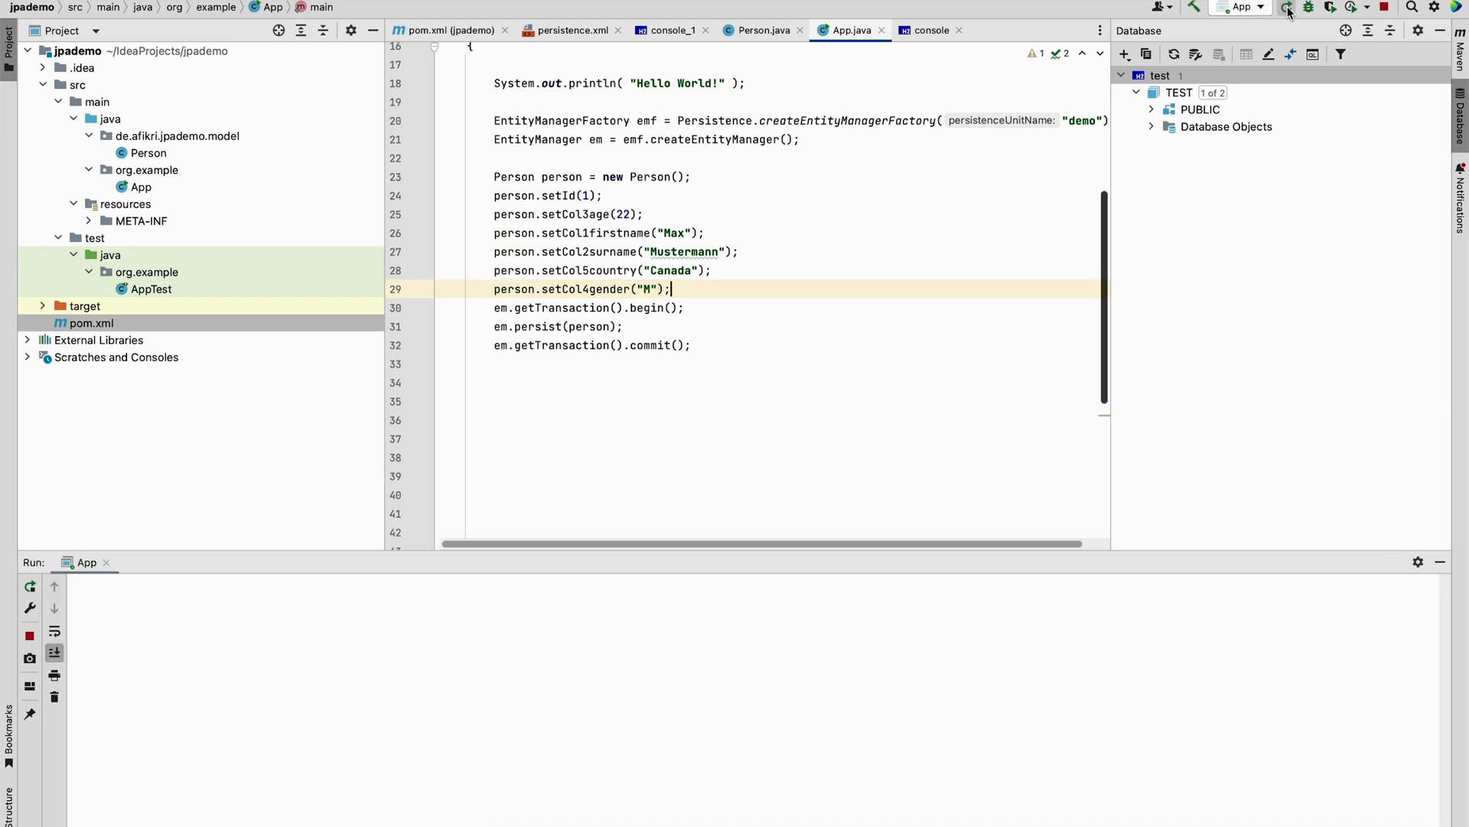
{"action": "left_click", "coordinate": [1287, 7]}
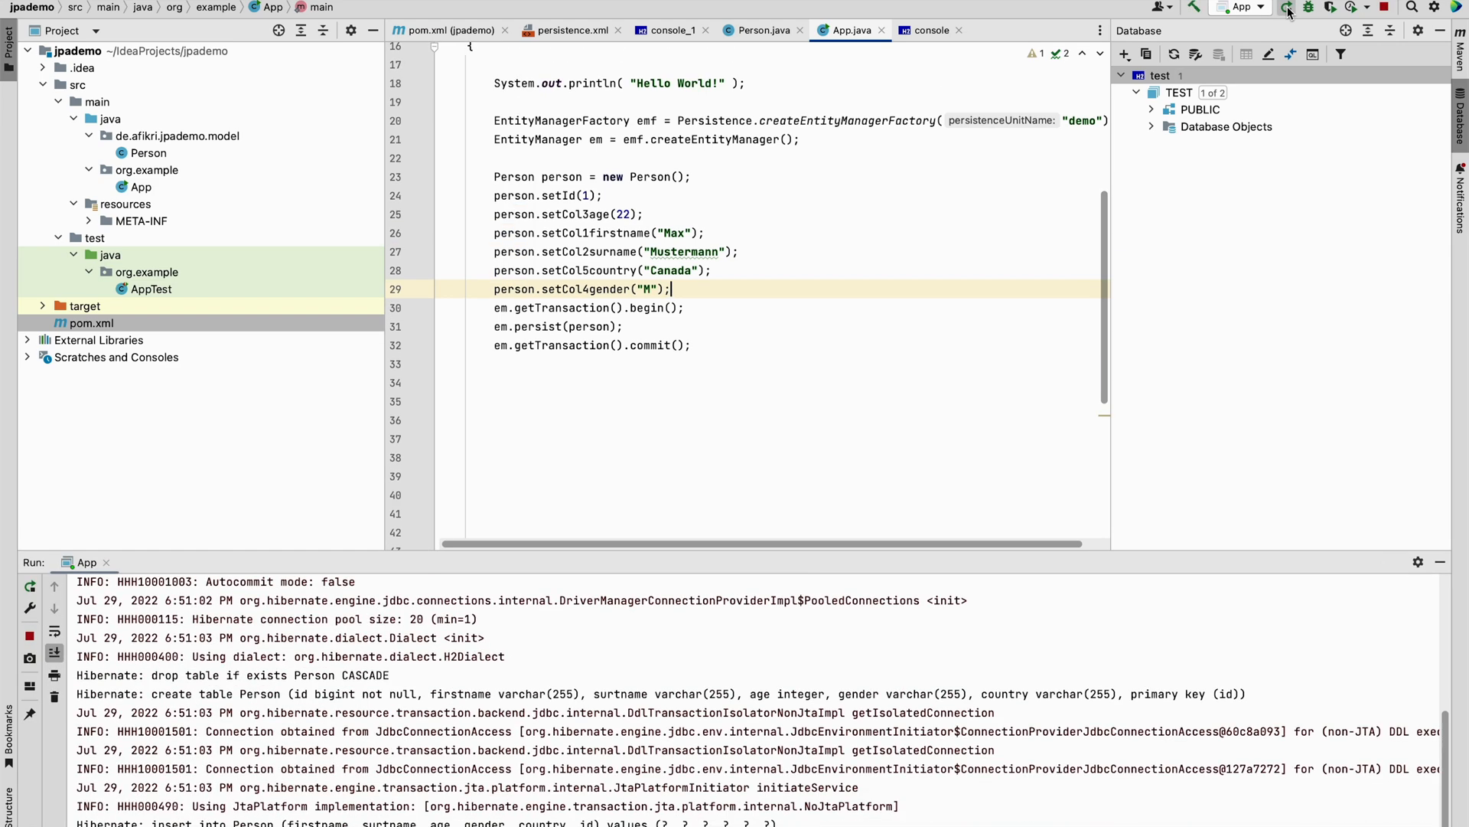
{"action": "left_click", "coordinate": [1289, 8]}
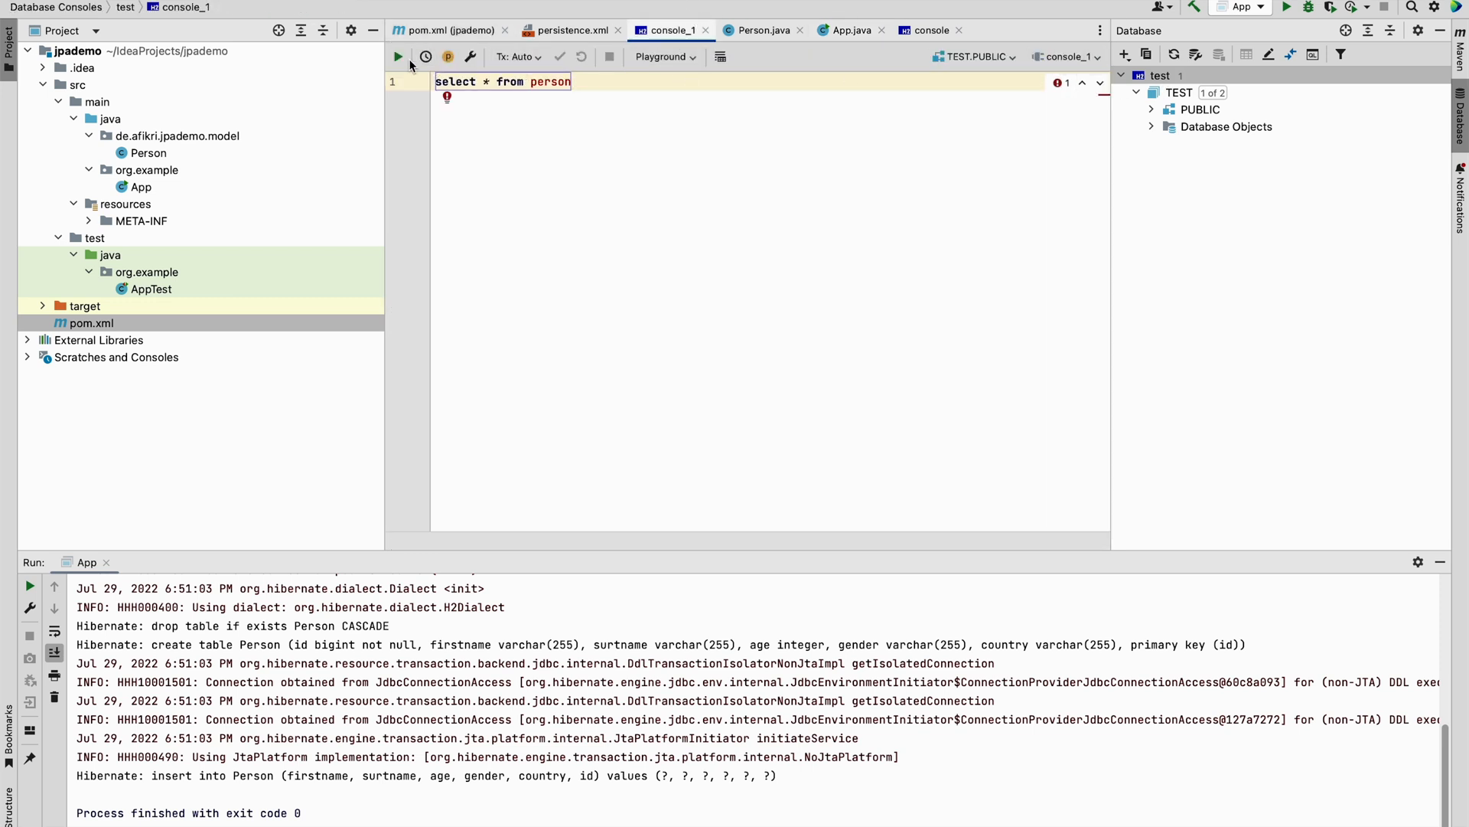
Rerun 'select * from person' to show columns ID, FIRSTNAME, SURNAME, AGE, GENDER, COUNTRY
{"action": "left_click", "coordinate": [397, 56]}
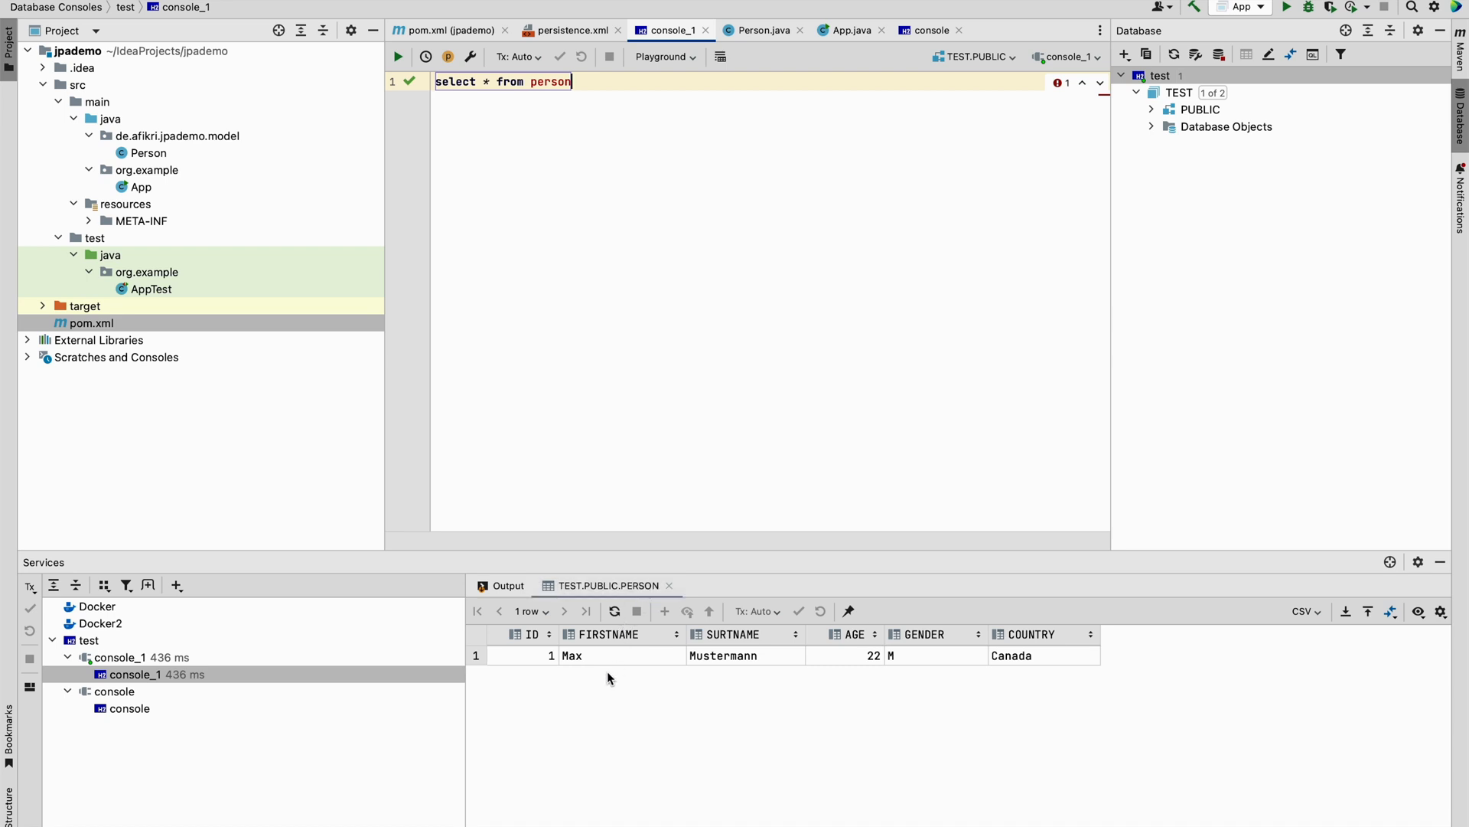
{"action": "mouse_move", "coordinate": [642, 651]}
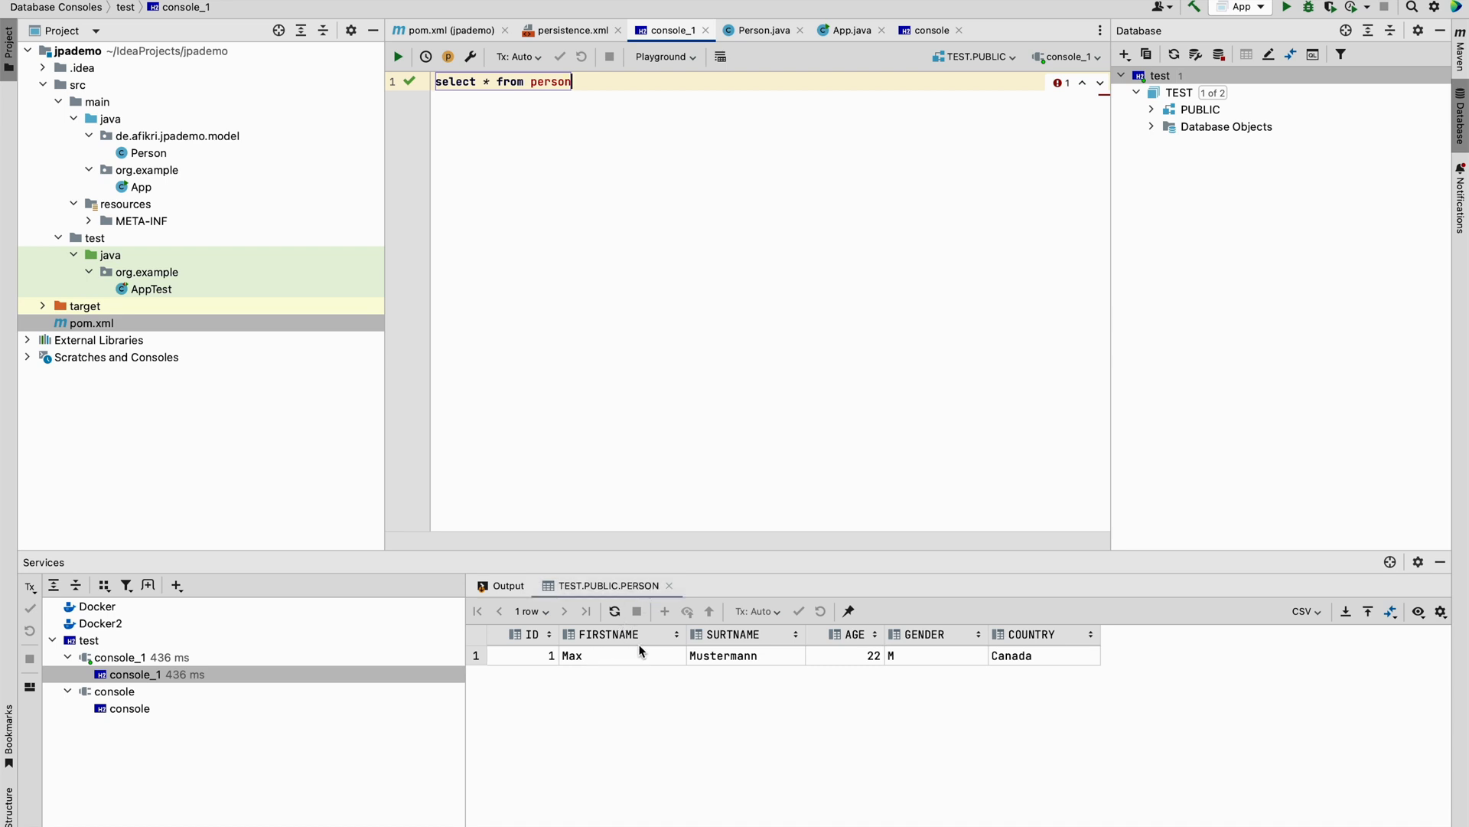
{"action": "mouse_move", "coordinate": [609, 634]}
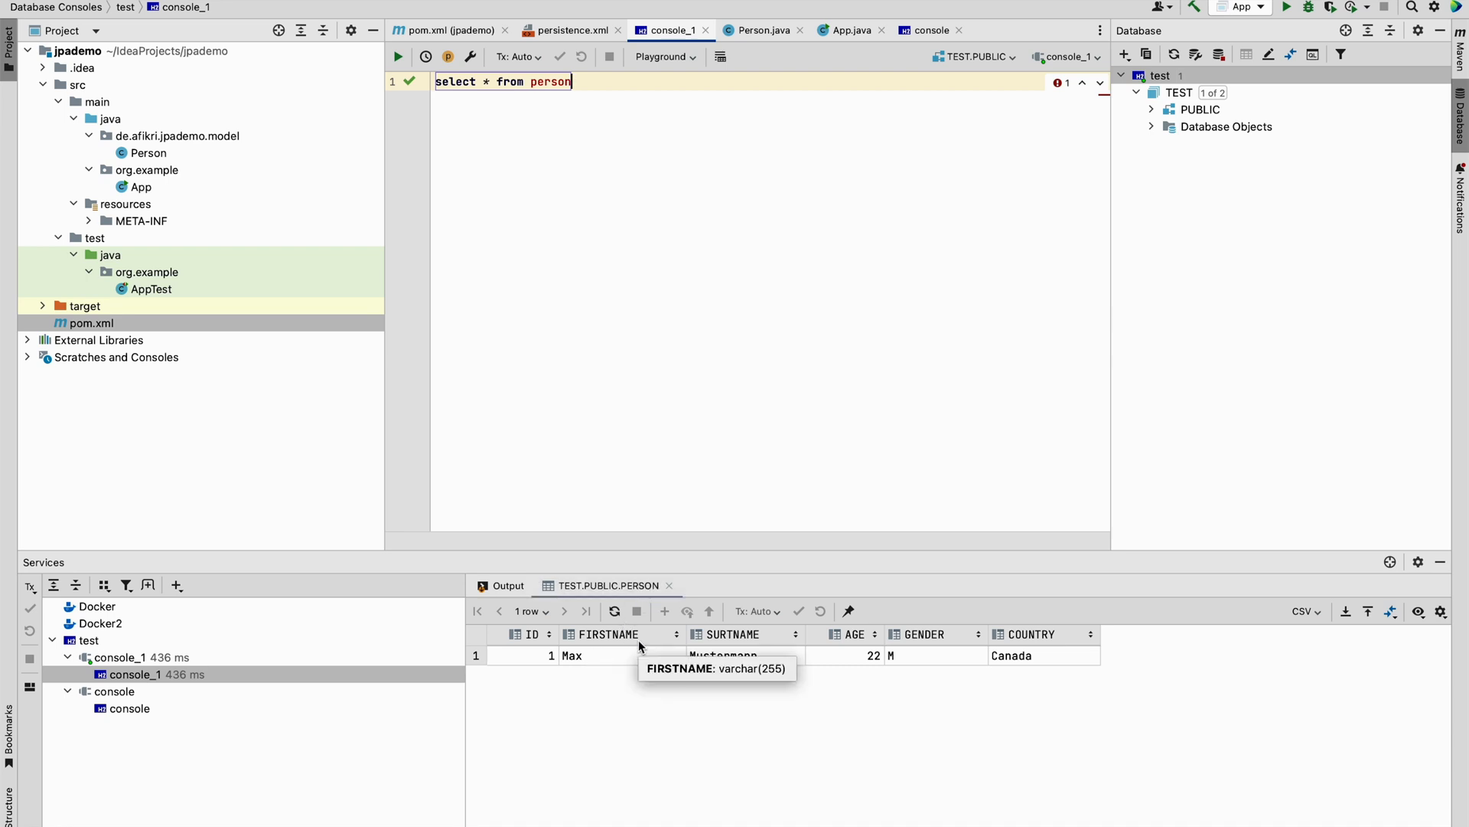
{"action": "mouse_move", "coordinate": [698, 443]}
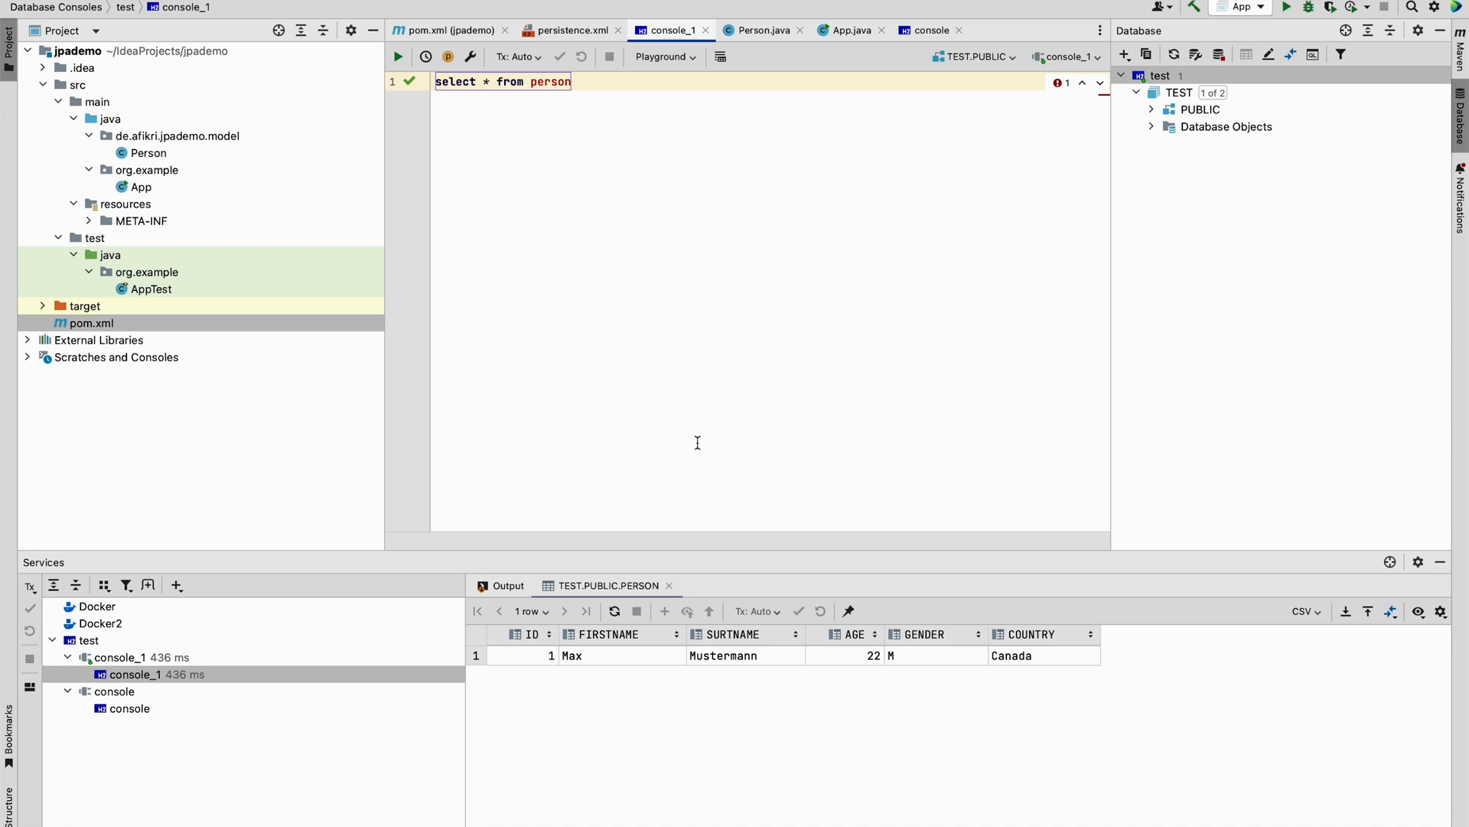
{"action": "mouse_move", "coordinate": [708, 381]}
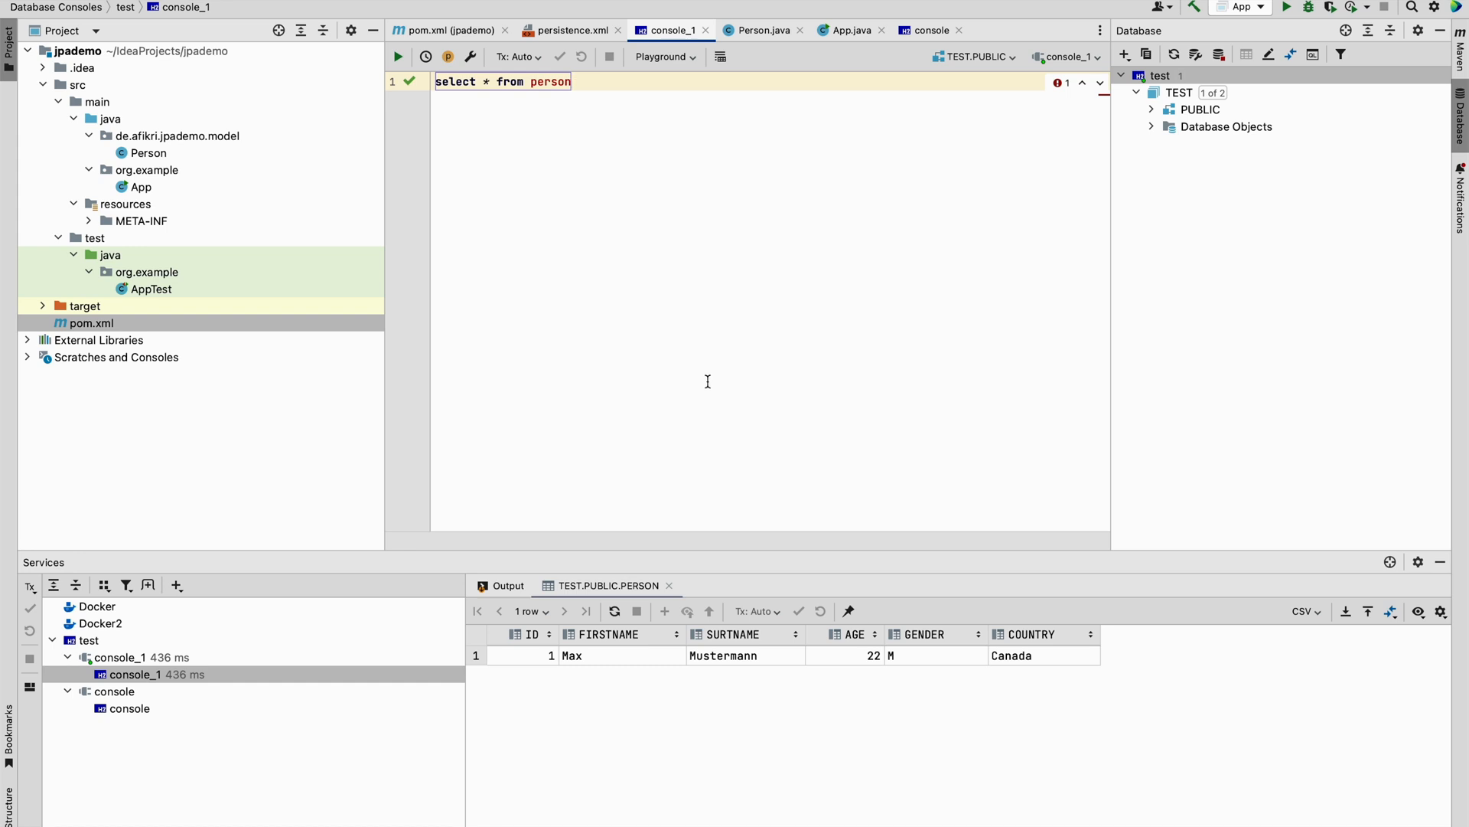